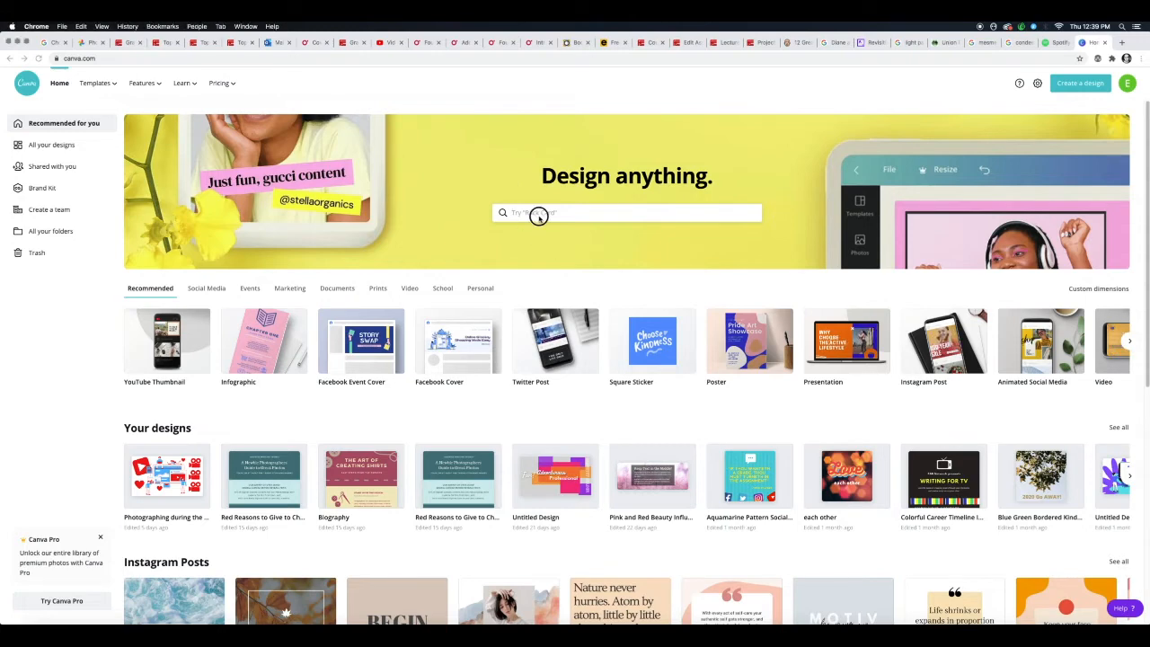
- Search Canva's design types for 'youtube' to surface YouTube Thumbnail
click(625, 212)
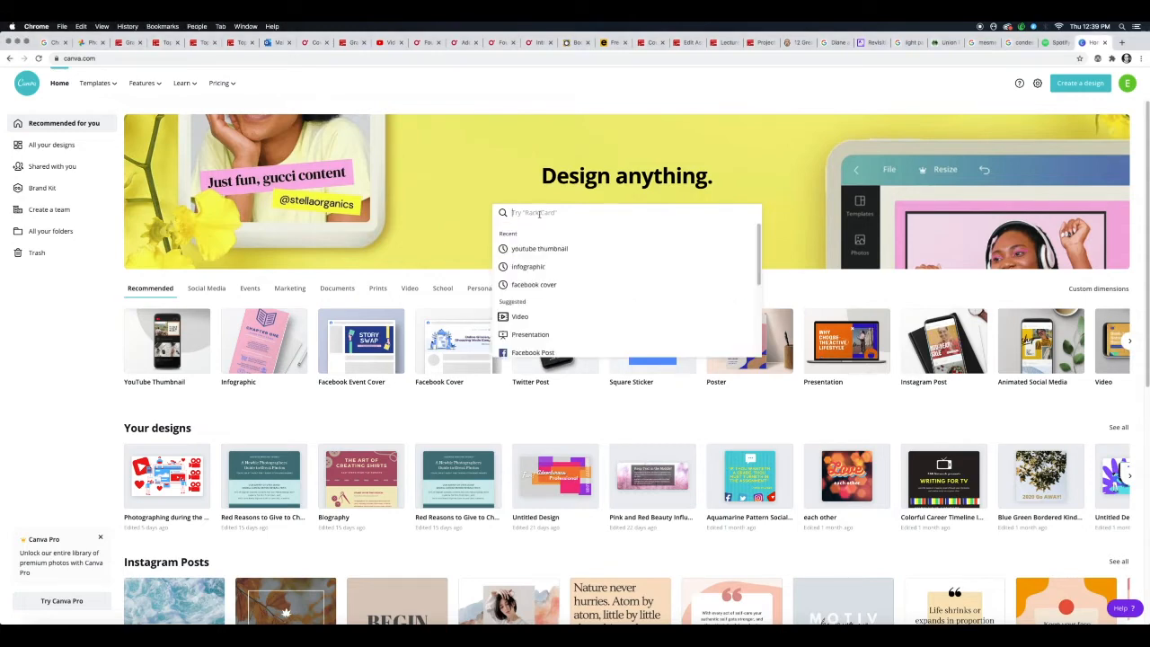
text(youtub)
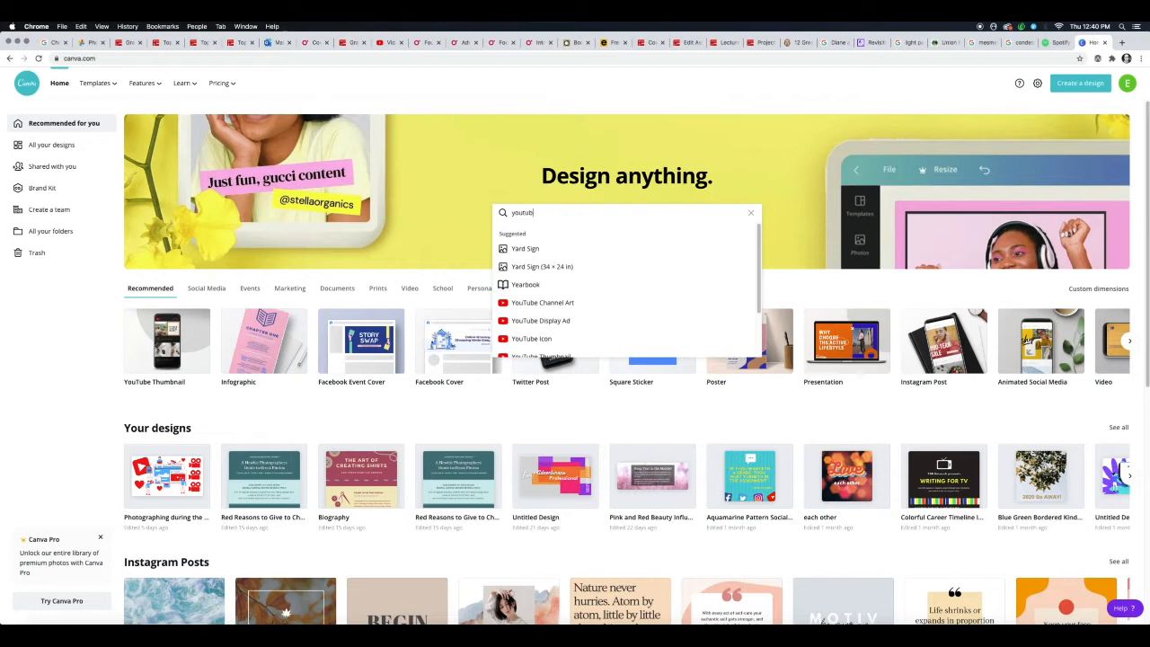
text(e)
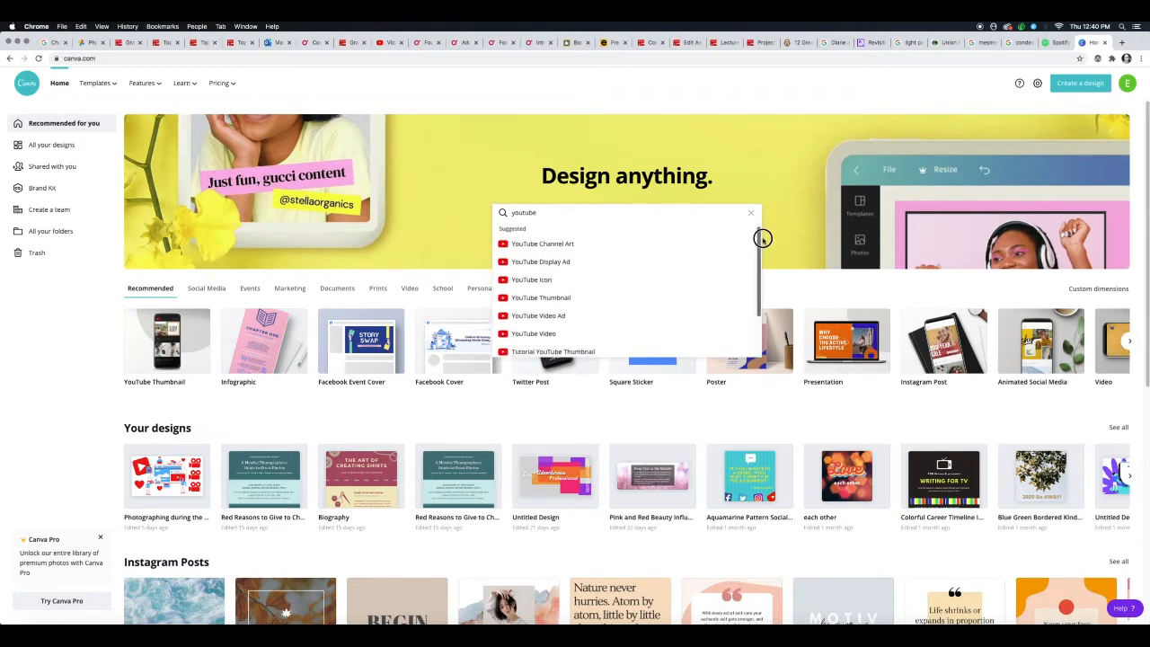
mouse_move(596, 244)
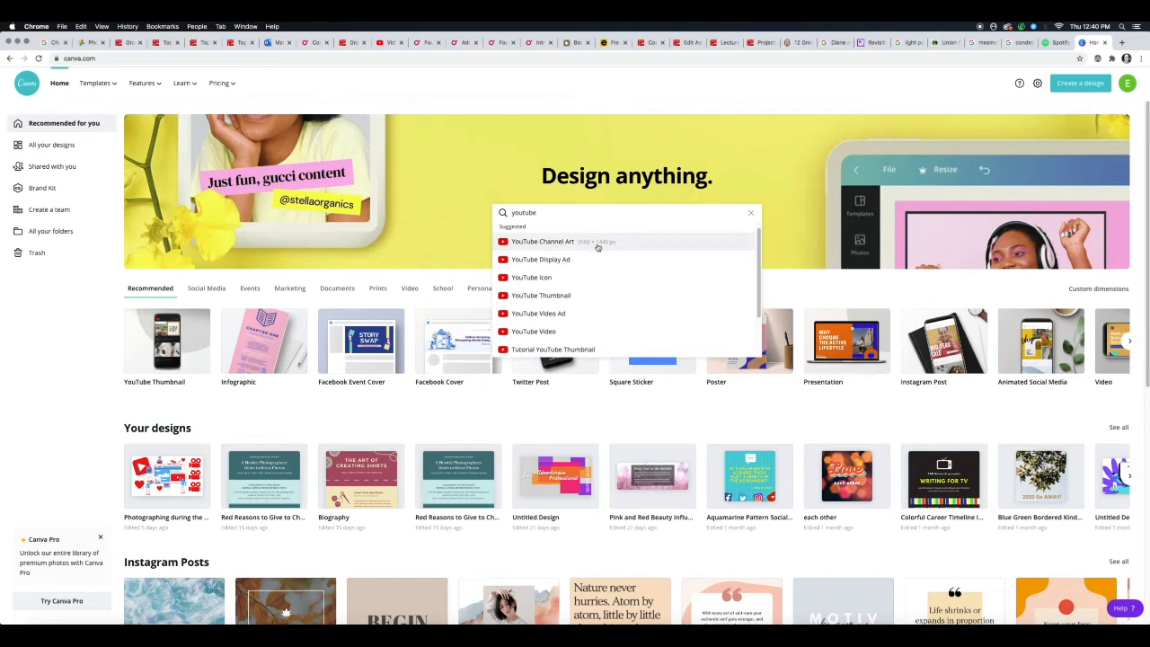
mouse_move(596, 248)
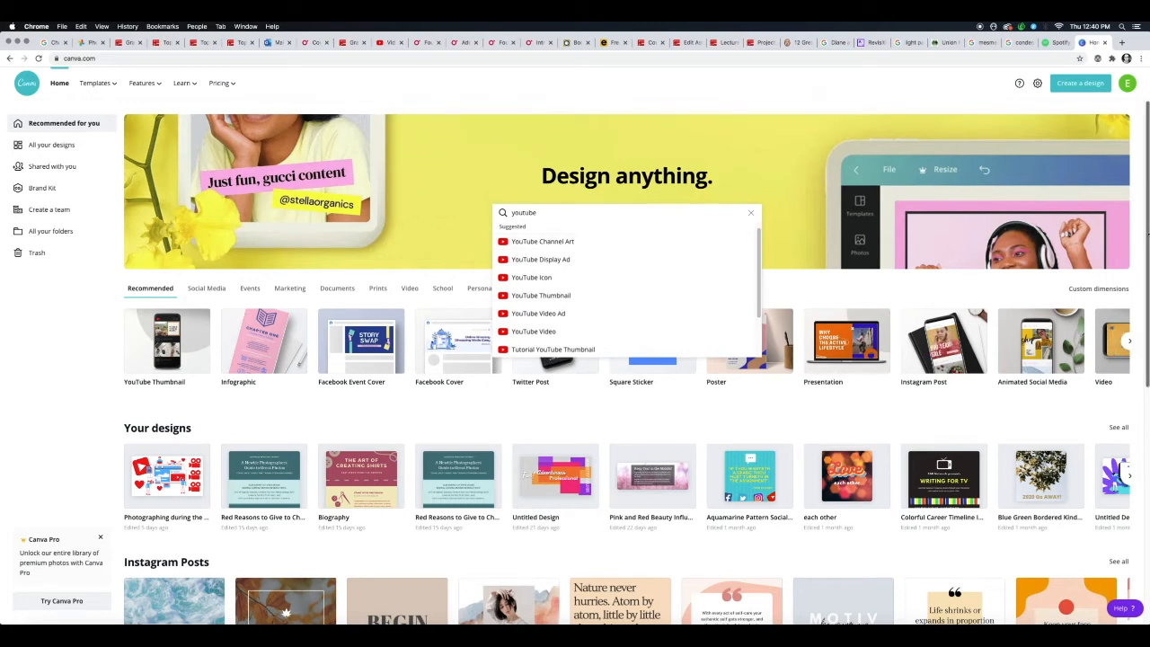
mouse_move(564, 263)
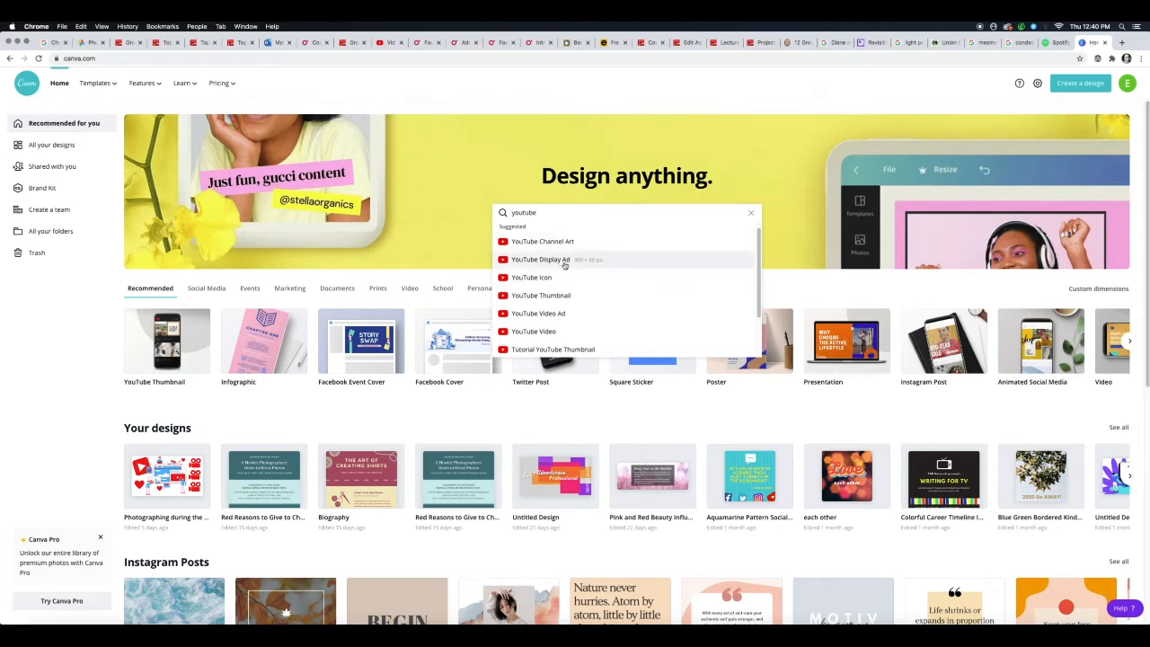
mouse_move(532, 277)
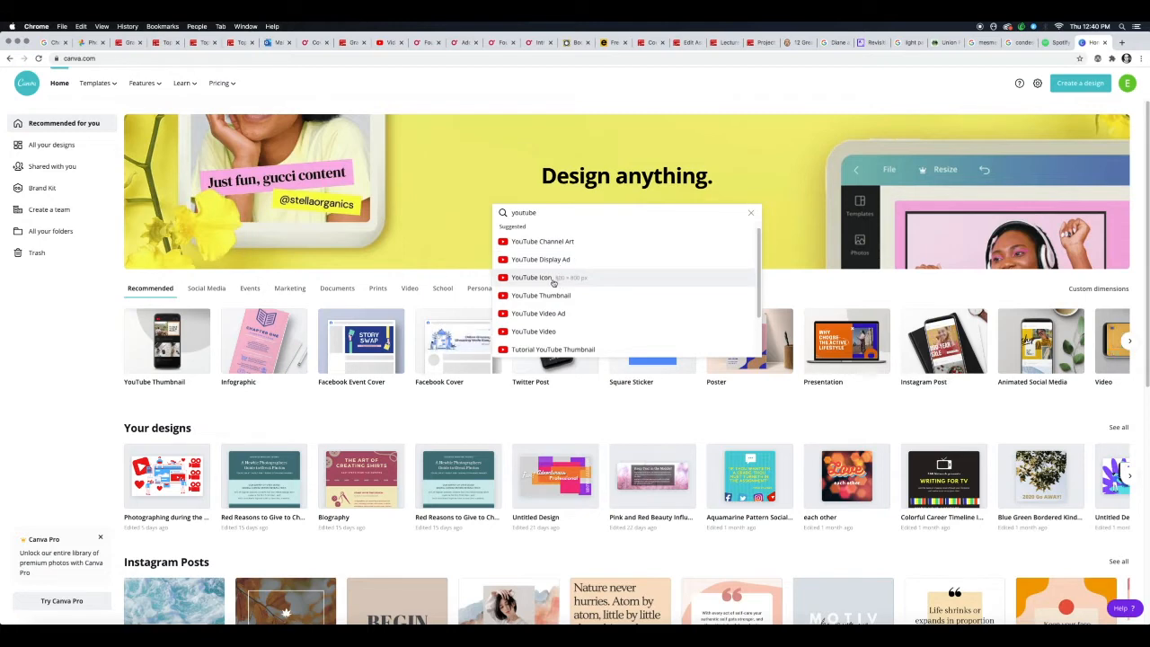
mouse_move(541, 276)
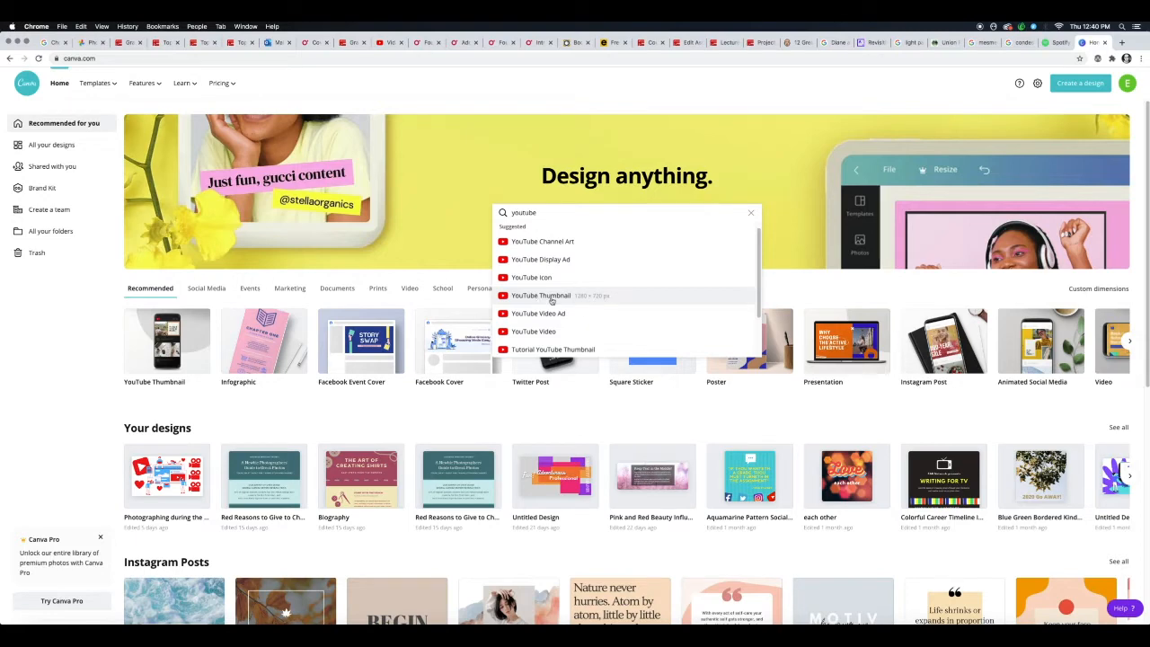
- Create a new blank YouTube Thumbnail design from the search suggestions
click(541, 294)
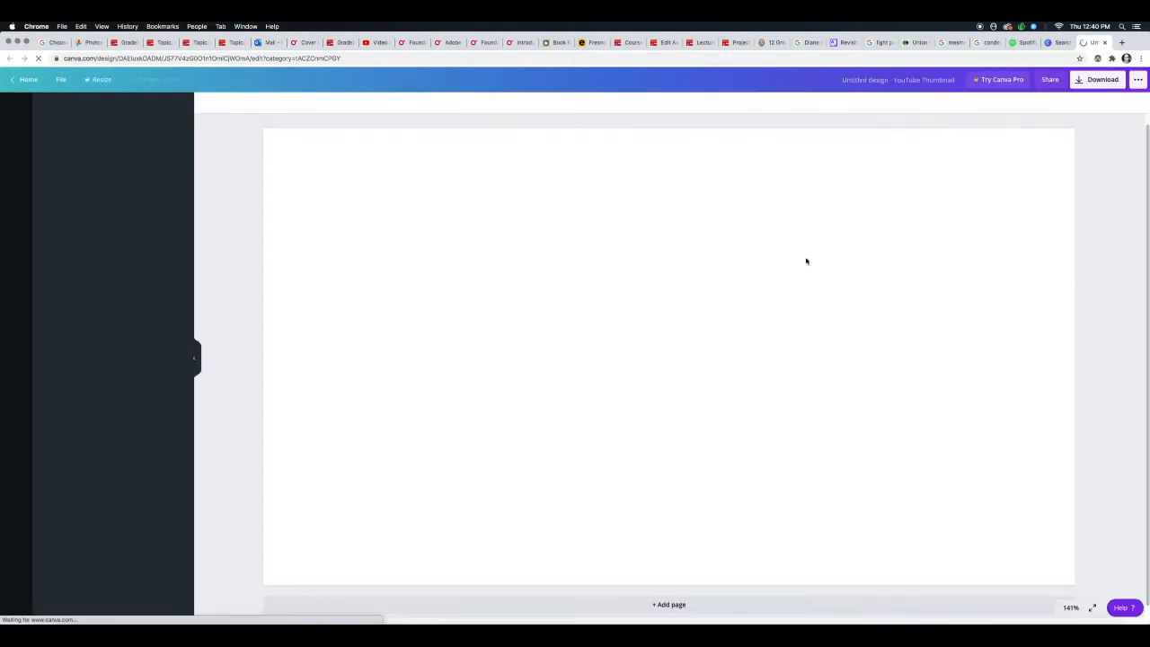
click(14, 108)
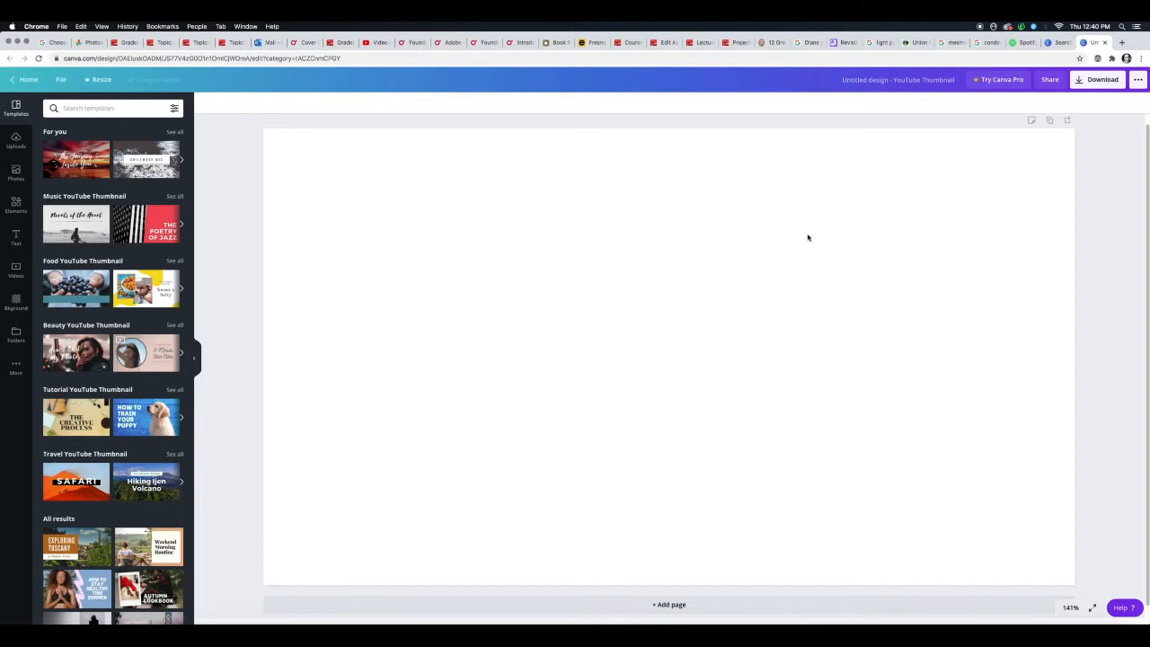
mouse_move(313, 255)
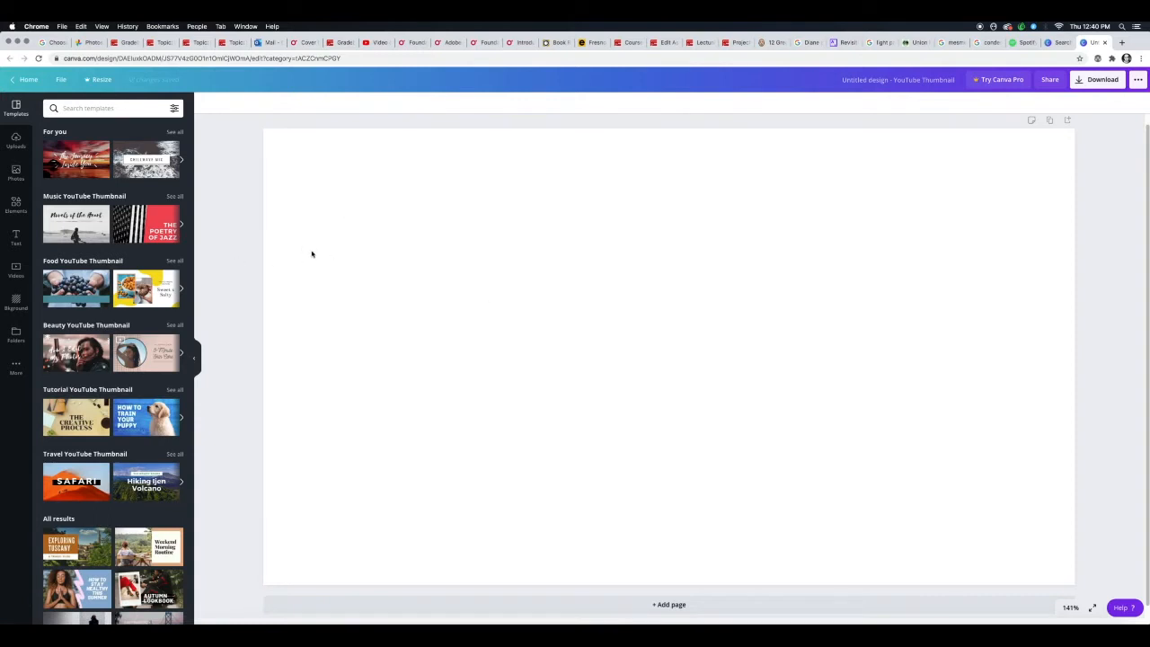
mouse_move(245, 252)
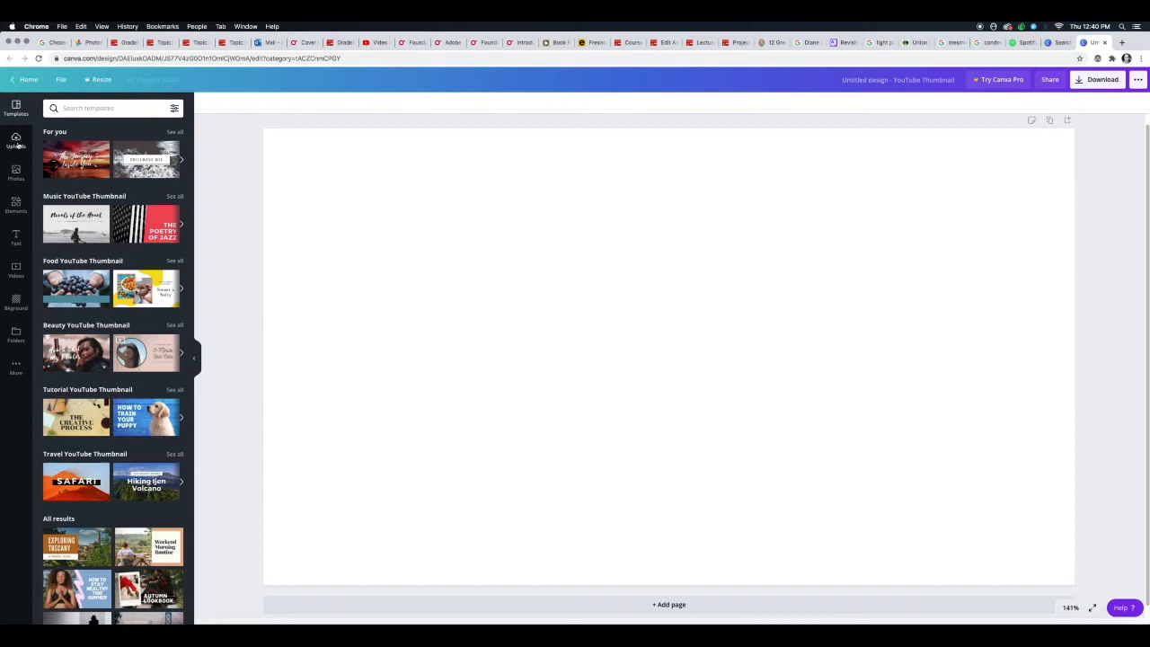
- Start a device upload and browse to the YouTubeThumbnail course folder
click(15, 140)
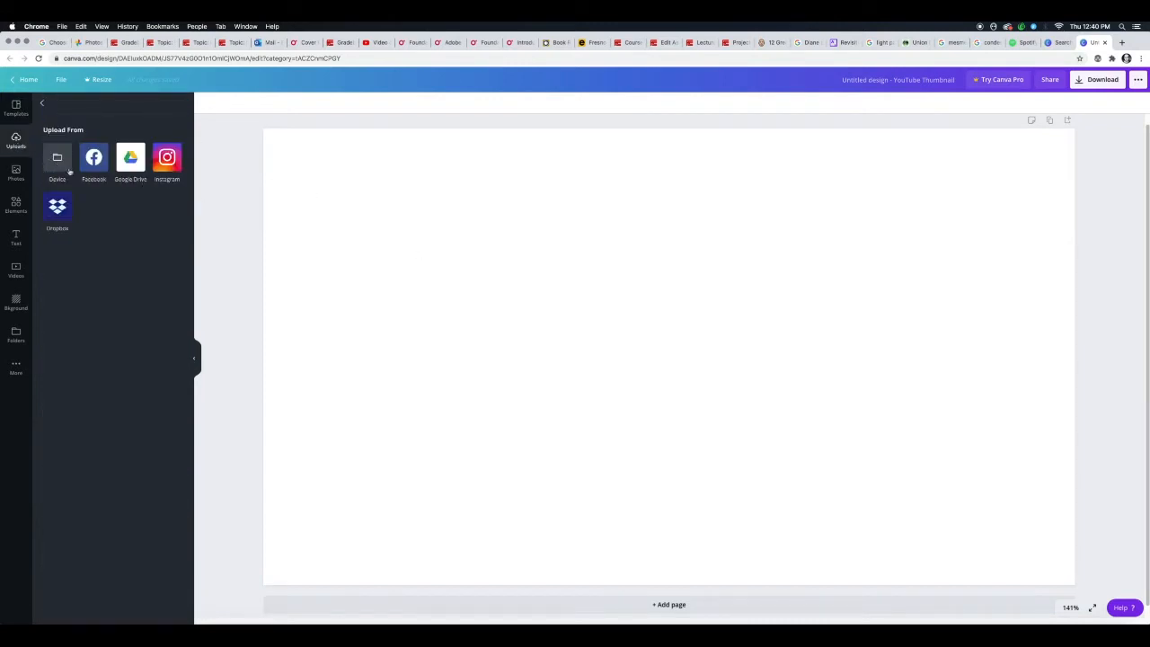
click(58, 162)
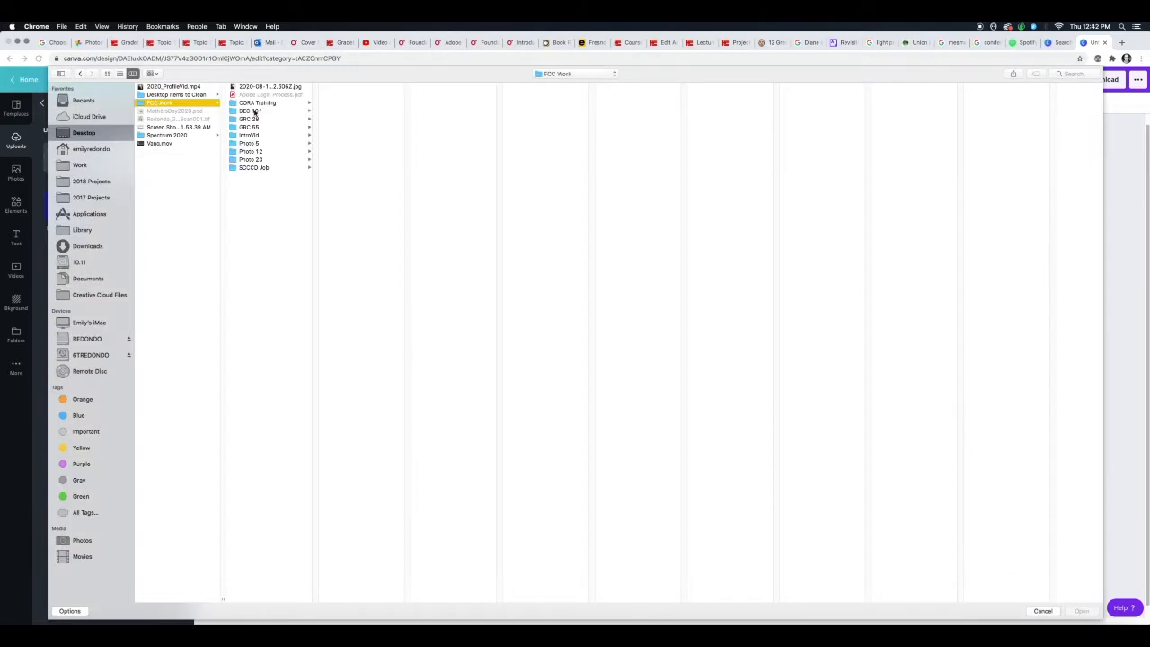
click(248, 126)
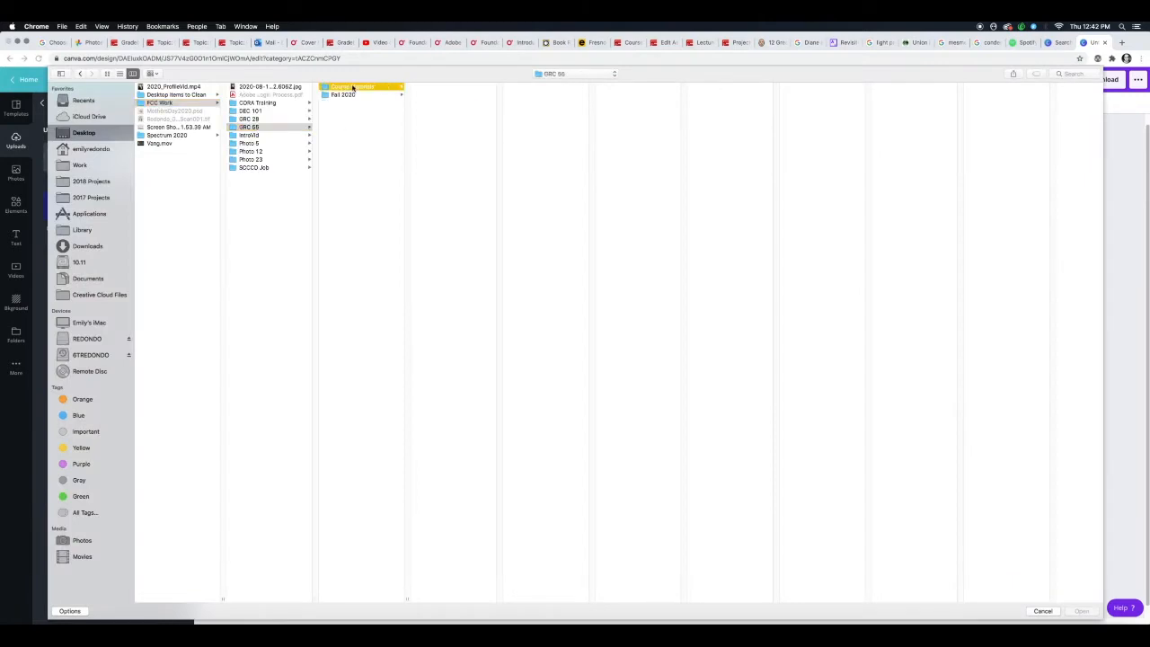
click(352, 87)
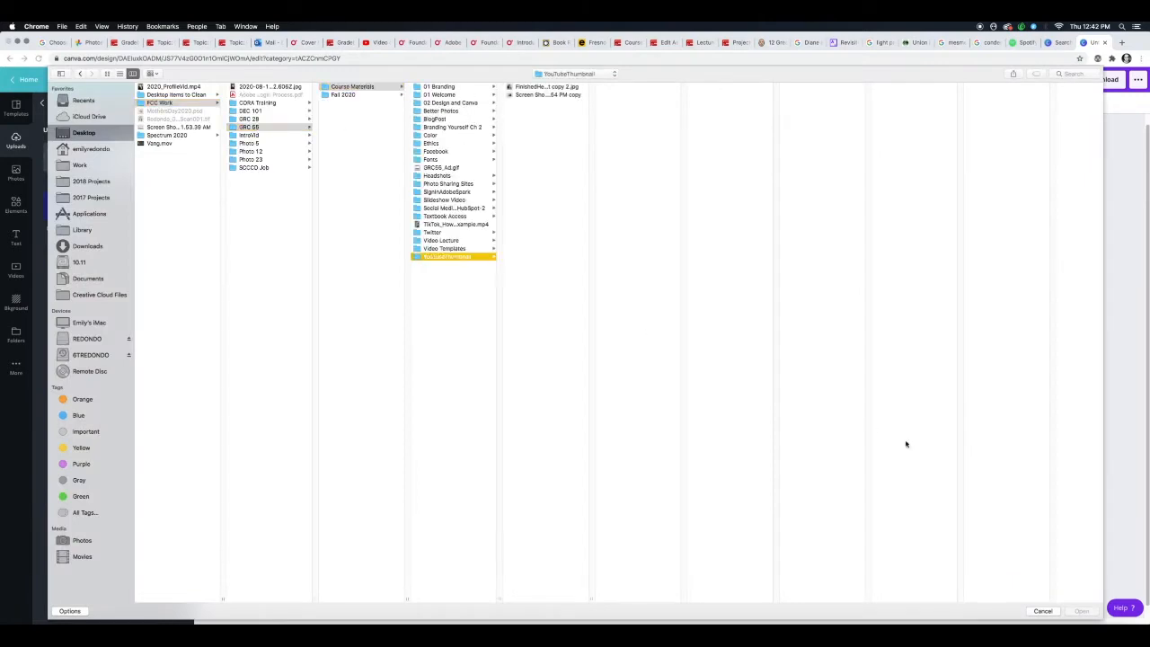
- Select both headshot photos in the folder and upload them to Canva
click(546, 86)
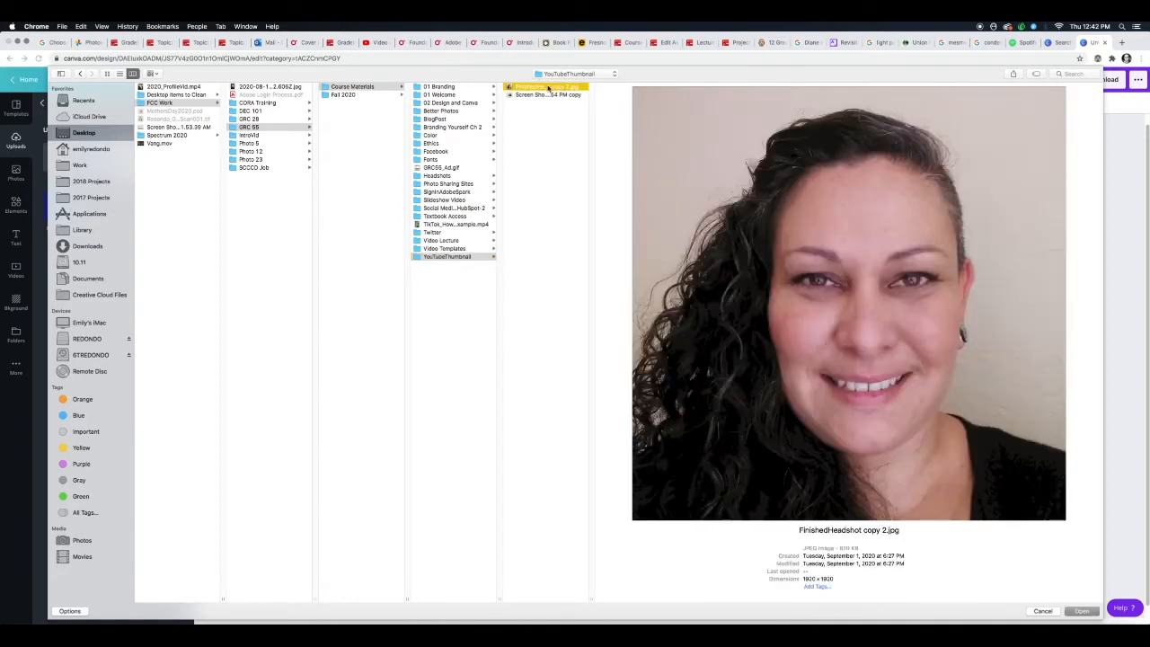
click(547, 93)
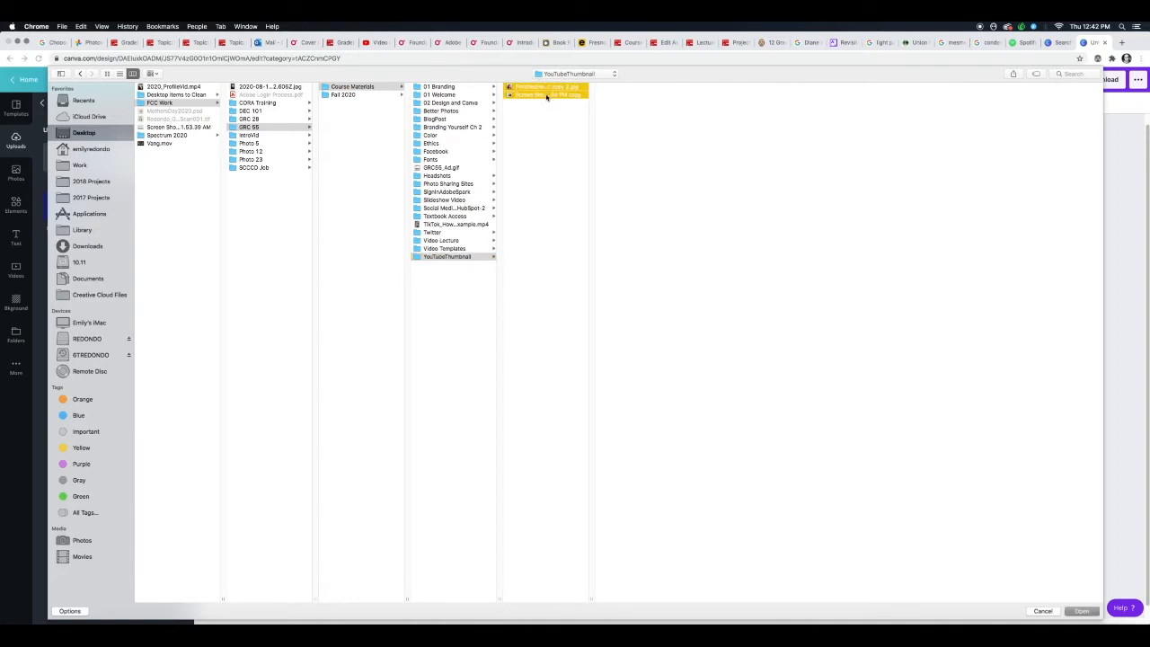
click(445, 255)
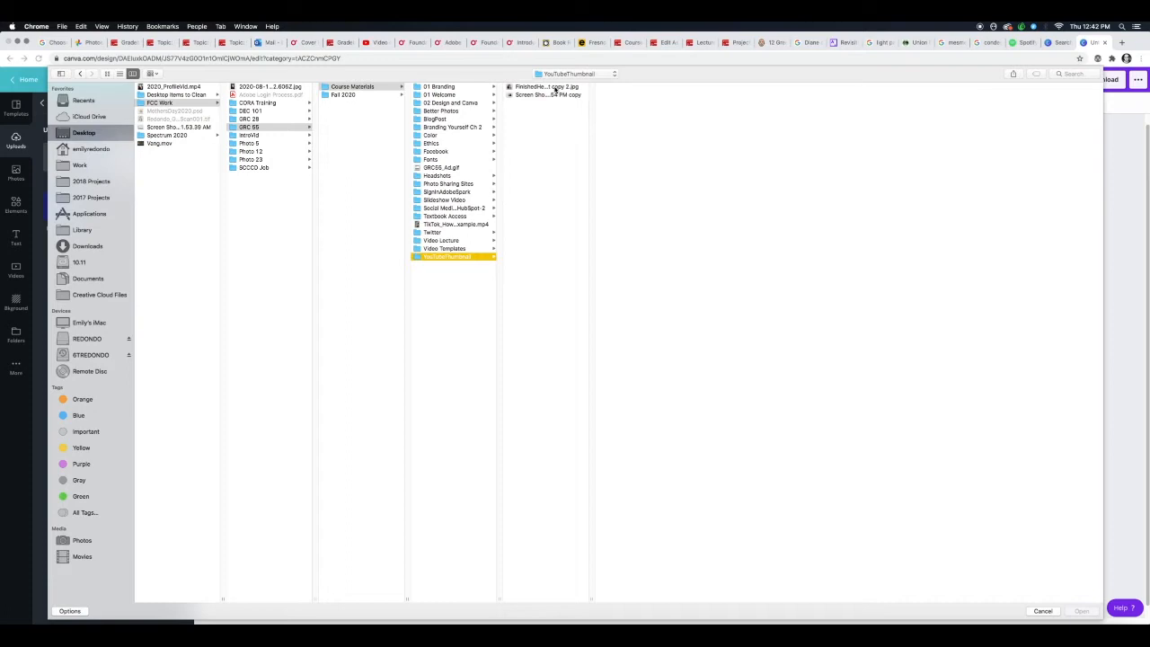
click(547, 86)
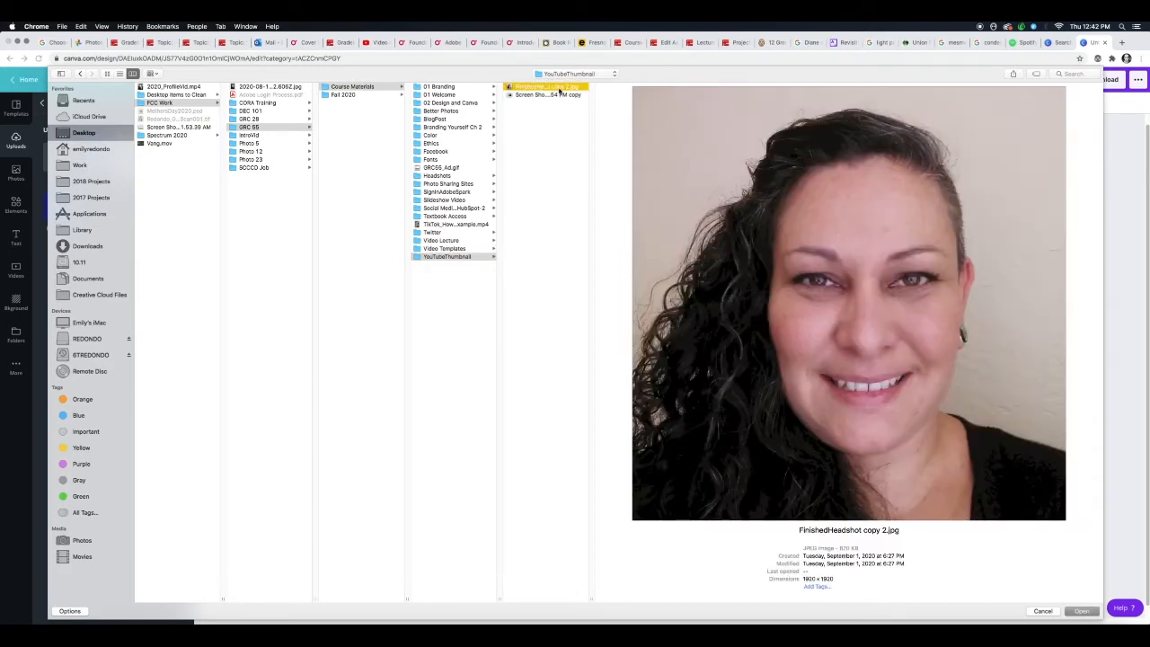
click(546, 93)
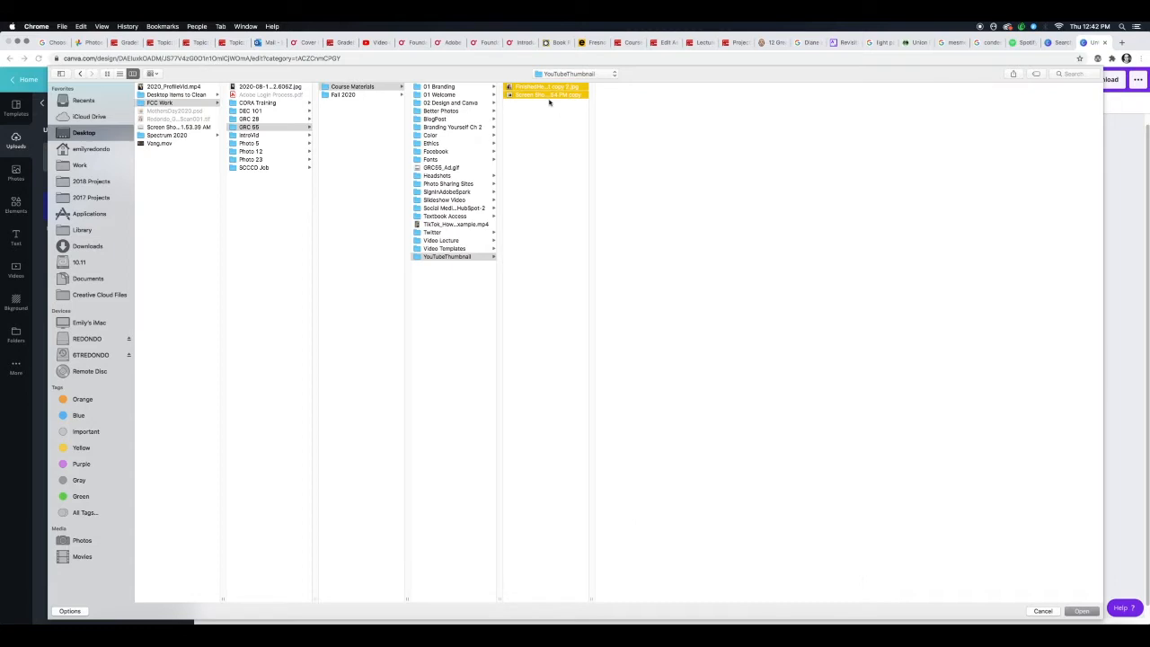
click(1082, 611)
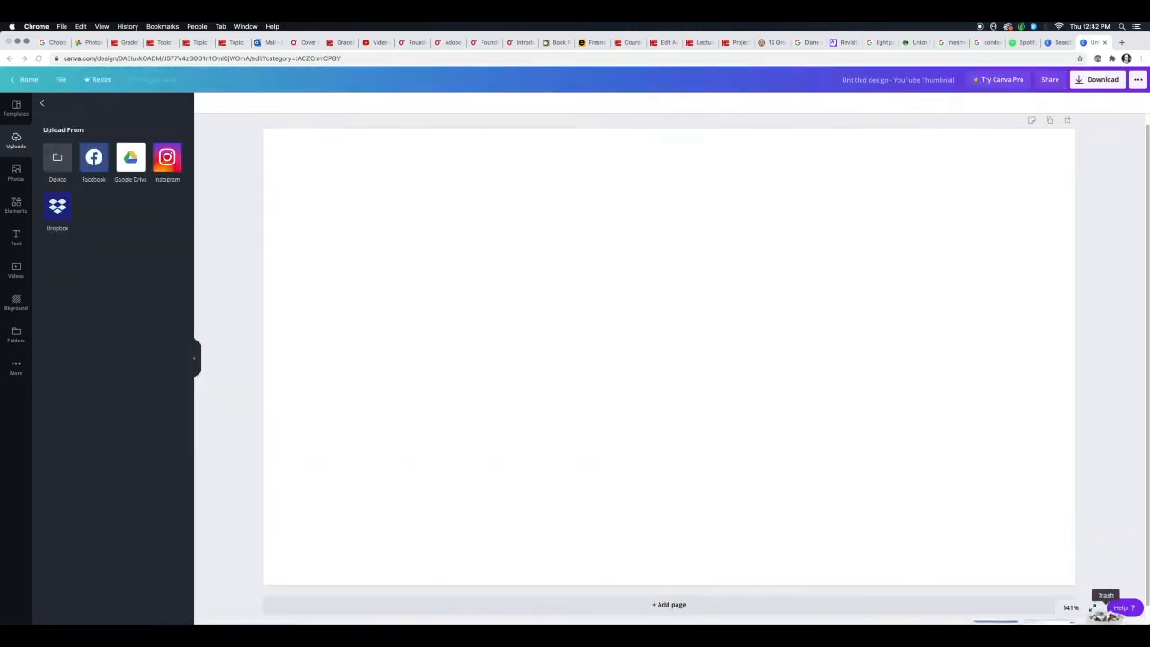
- Show the uploaded headshot photos in the Uploads panel
click(14, 142)
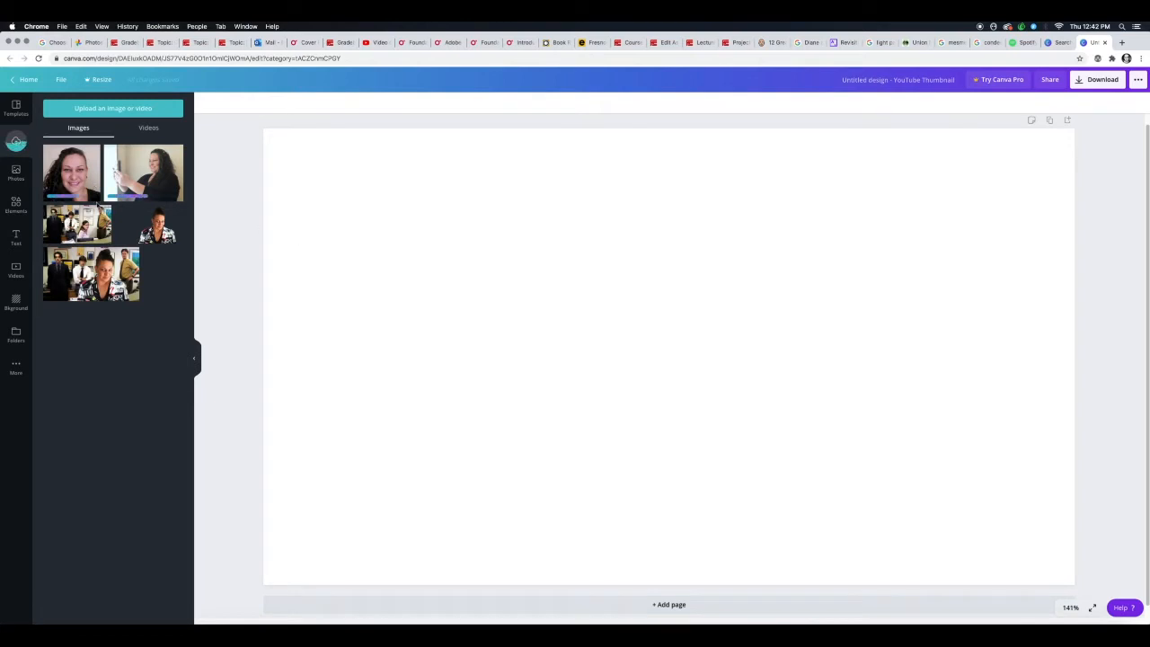
mouse_move(208, 182)
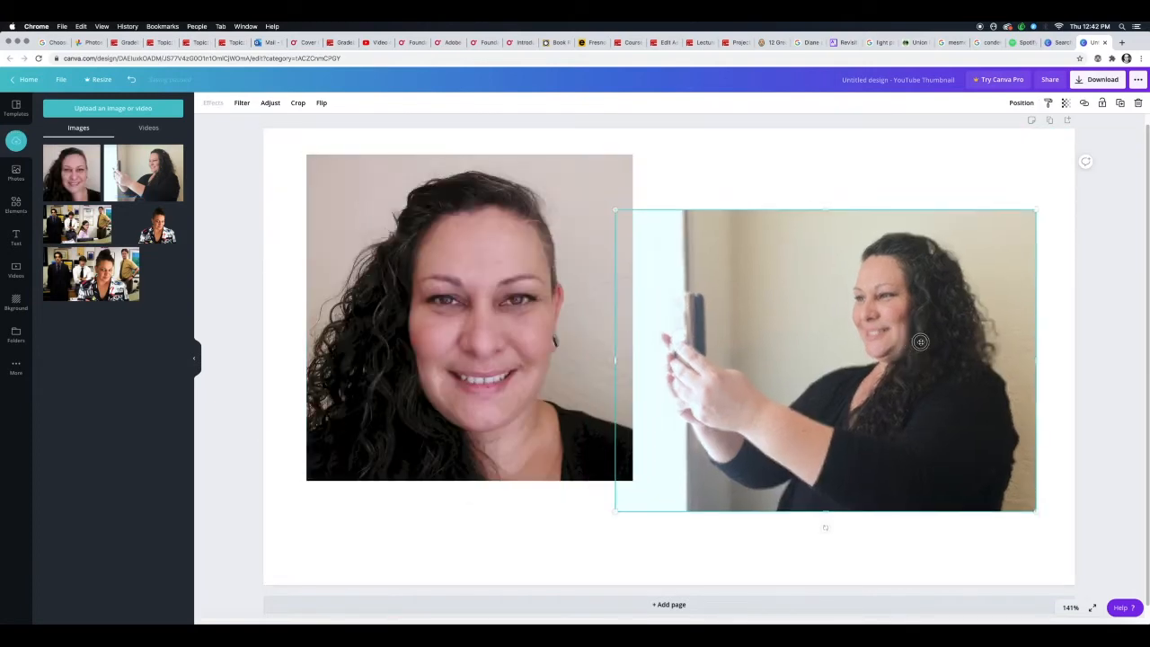
- Enlarge the phone-selfie photo slightly and tilt the close-up headshot at an angle
drag(823, 359, 847, 351)
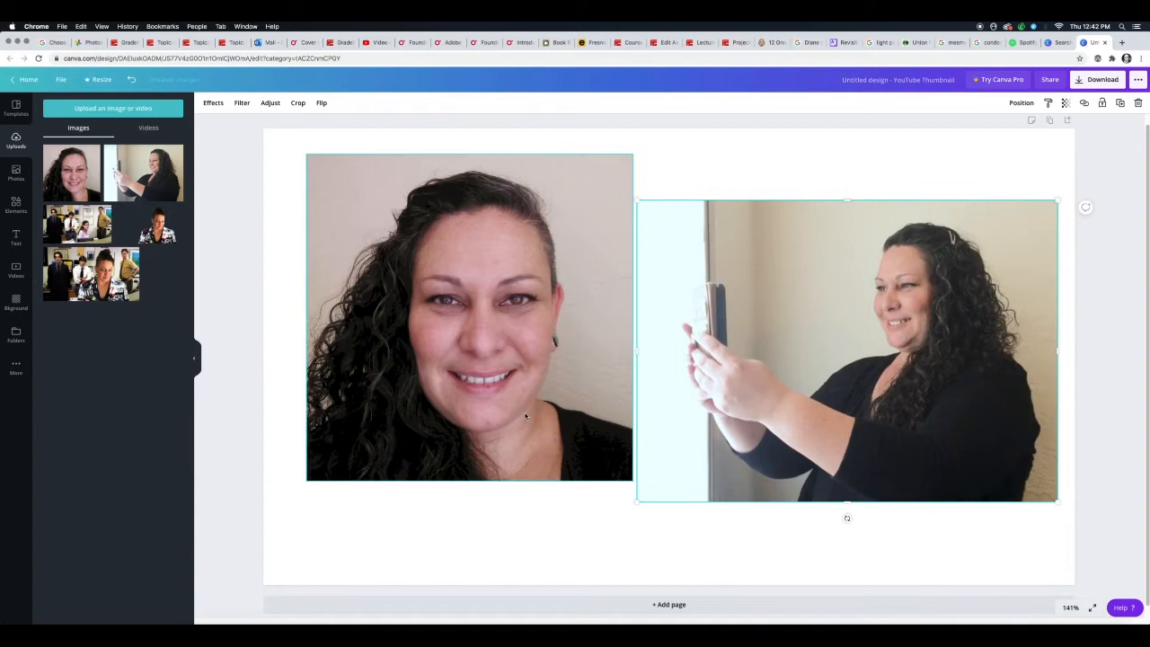
click(469, 316)
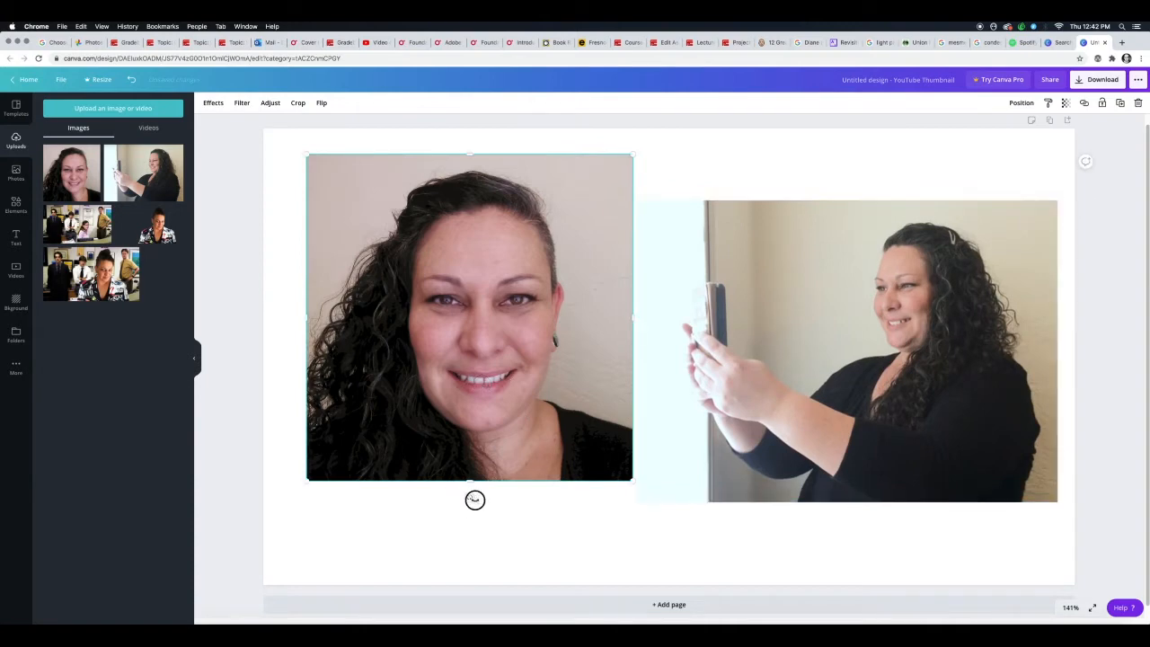
drag(474, 499, 530, 488)
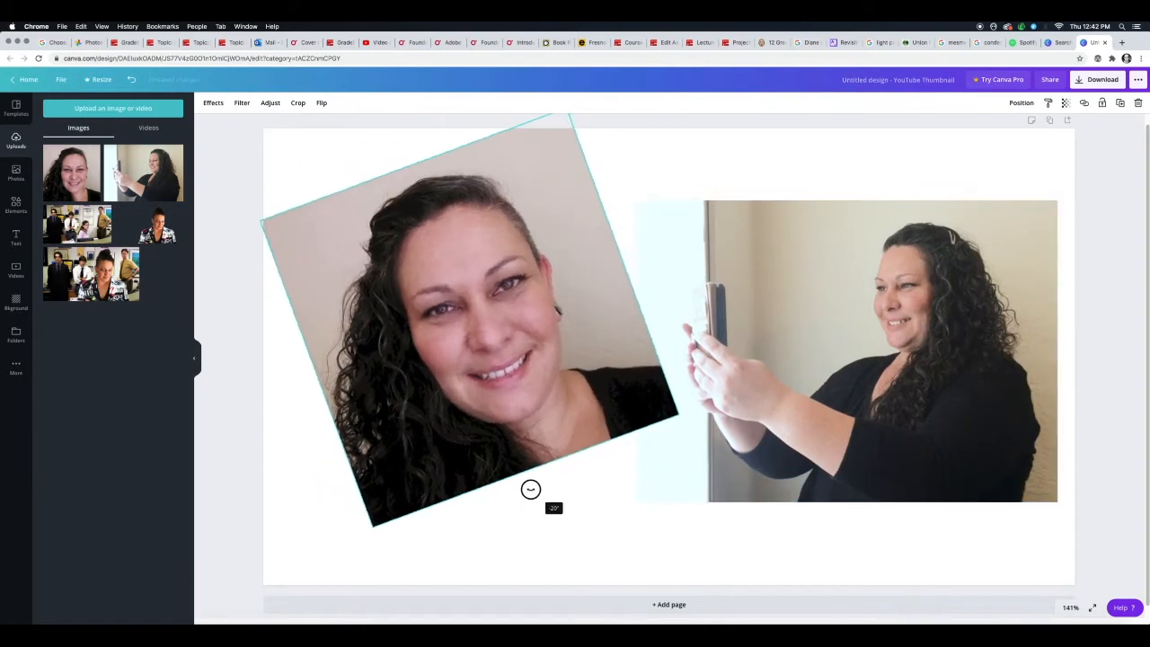
click(15, 237)
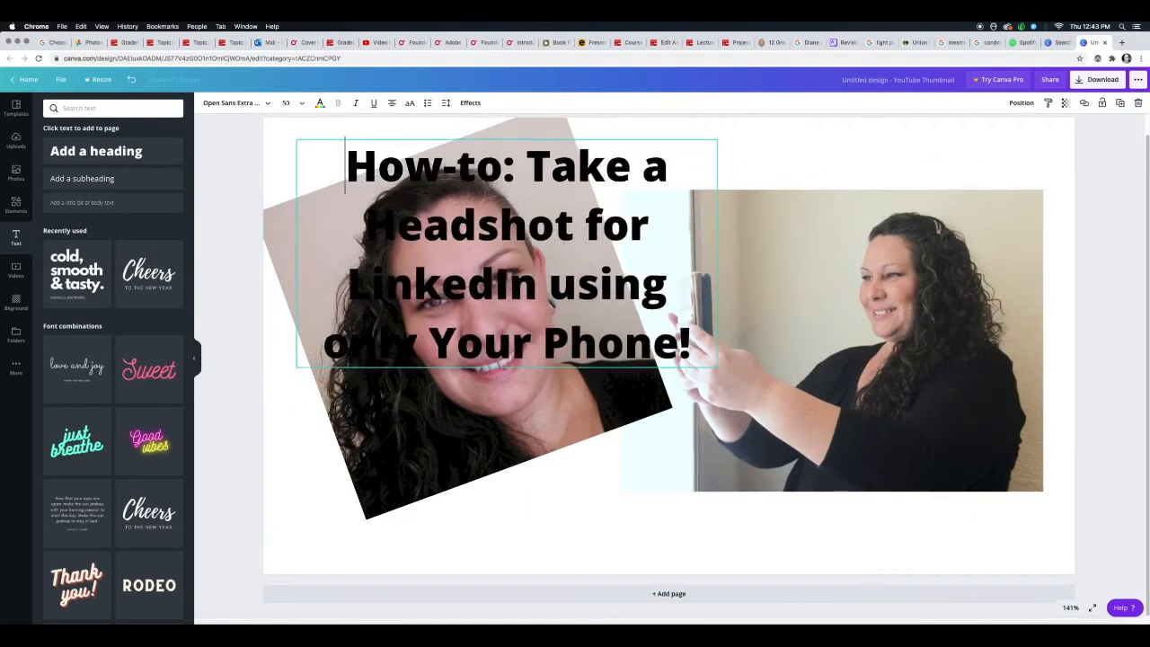
drag(503, 252, 529, 266)
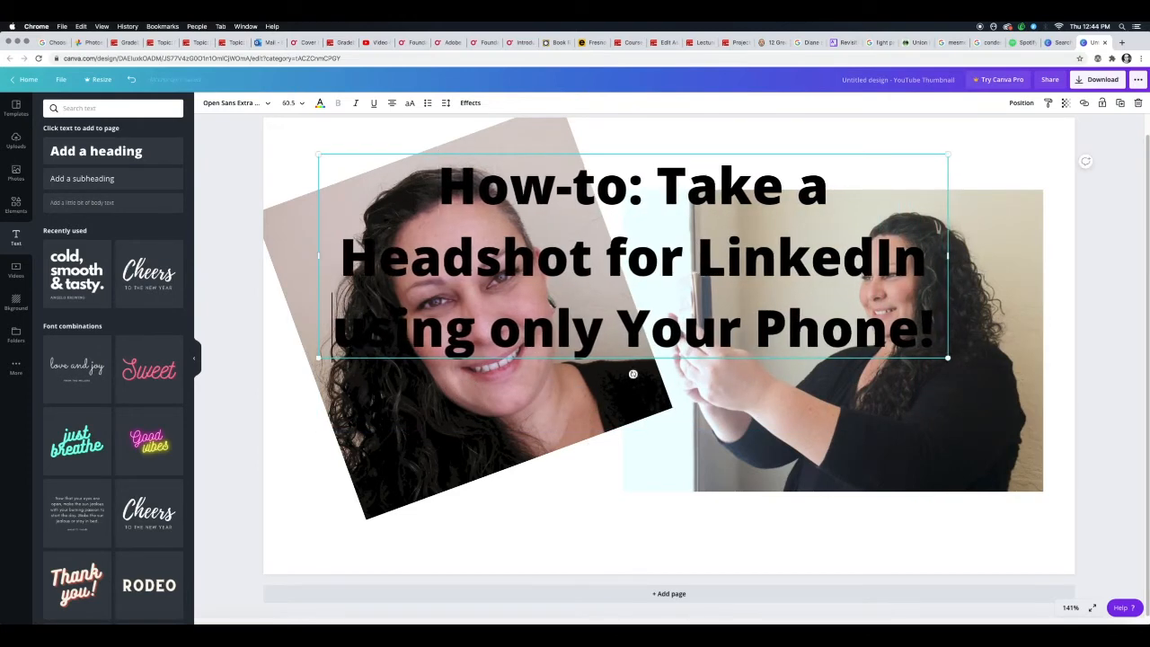
double_click(629, 259)
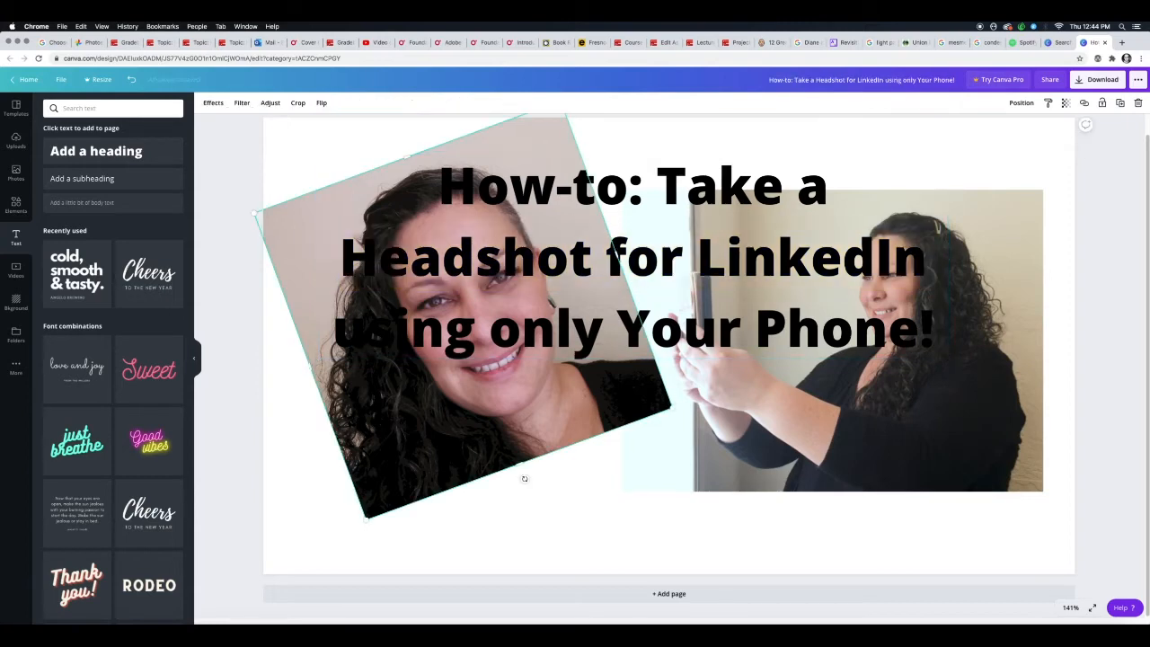
click(633, 255)
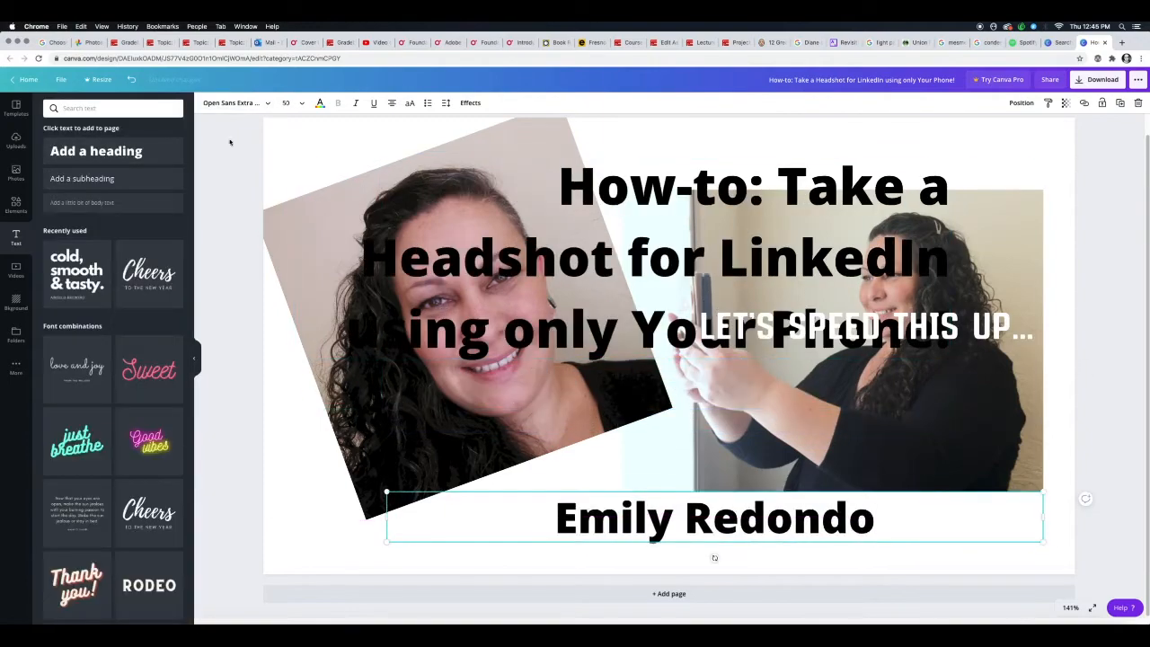
click(234, 103)
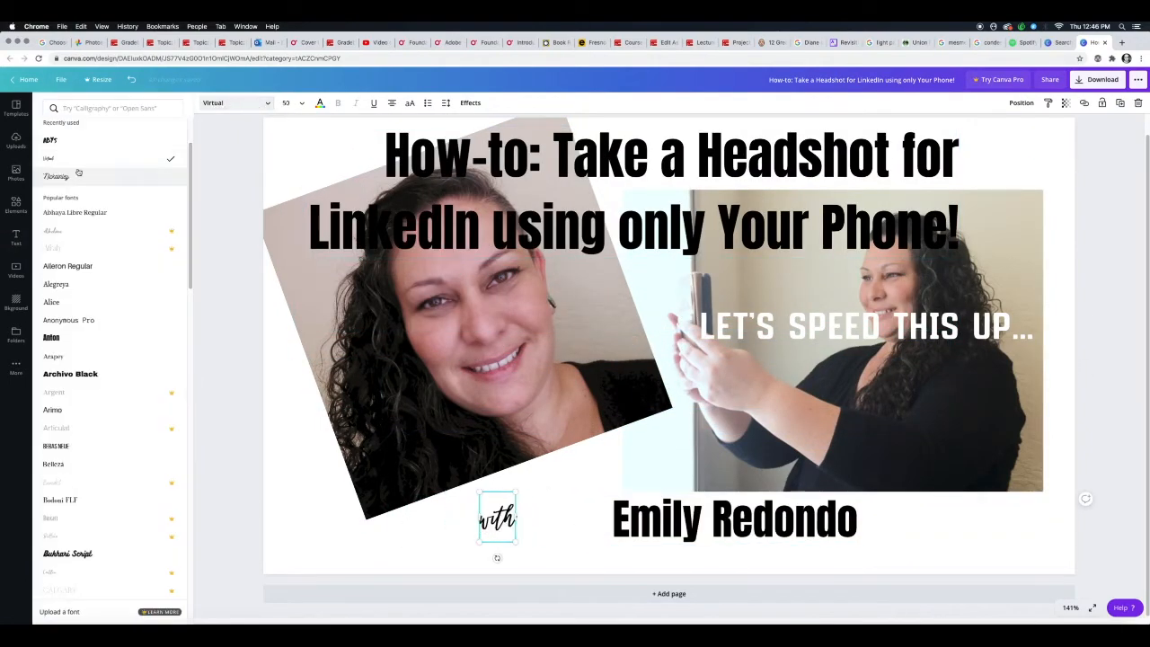
click(320, 102)
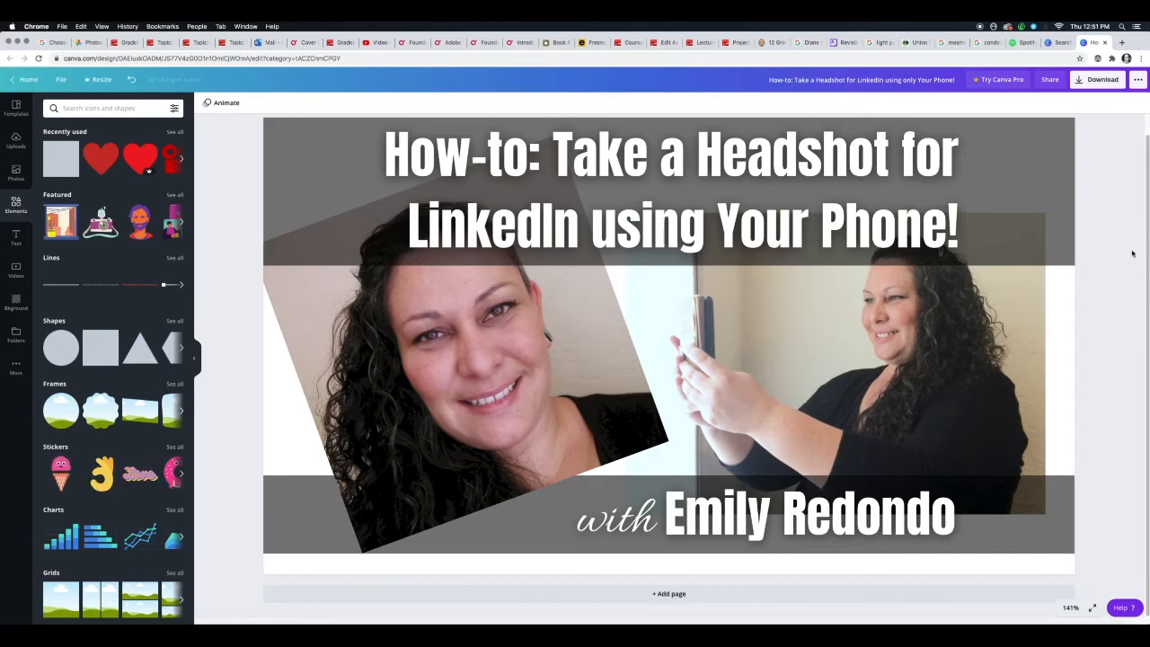
click(668, 188)
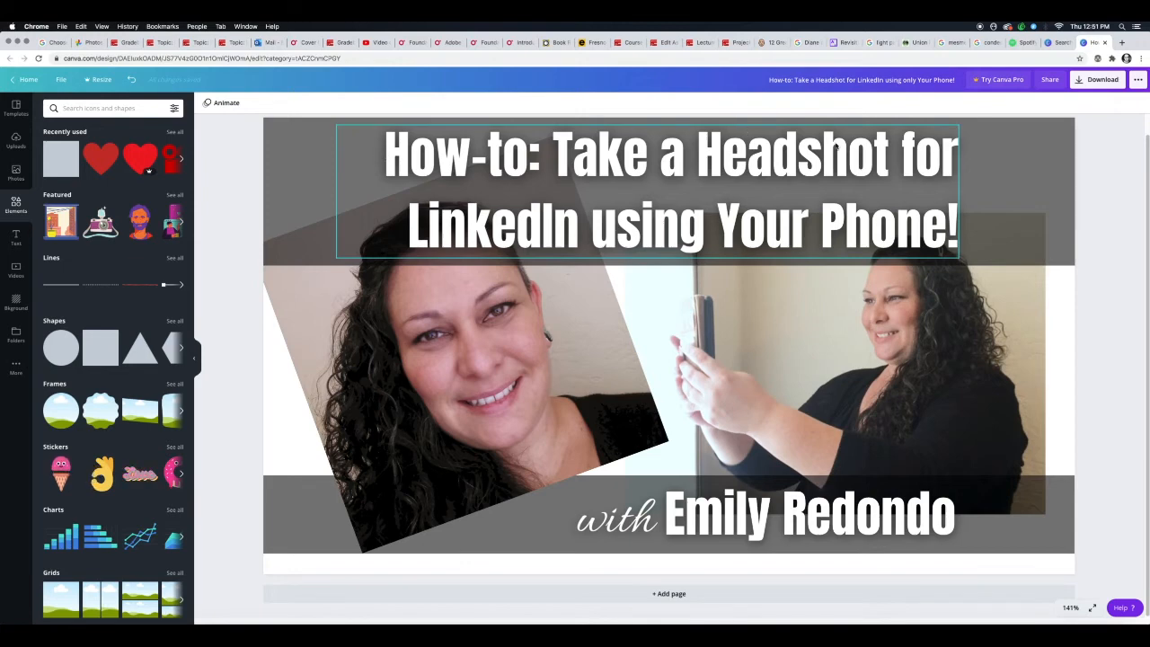
click(769, 470)
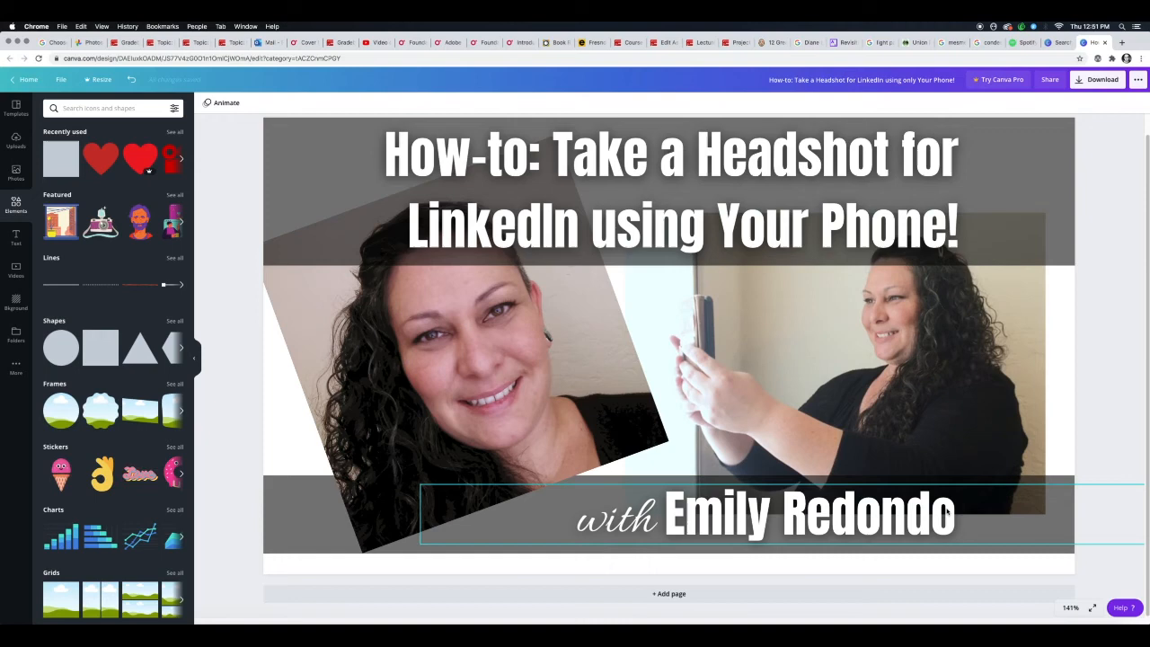
click(468, 359)
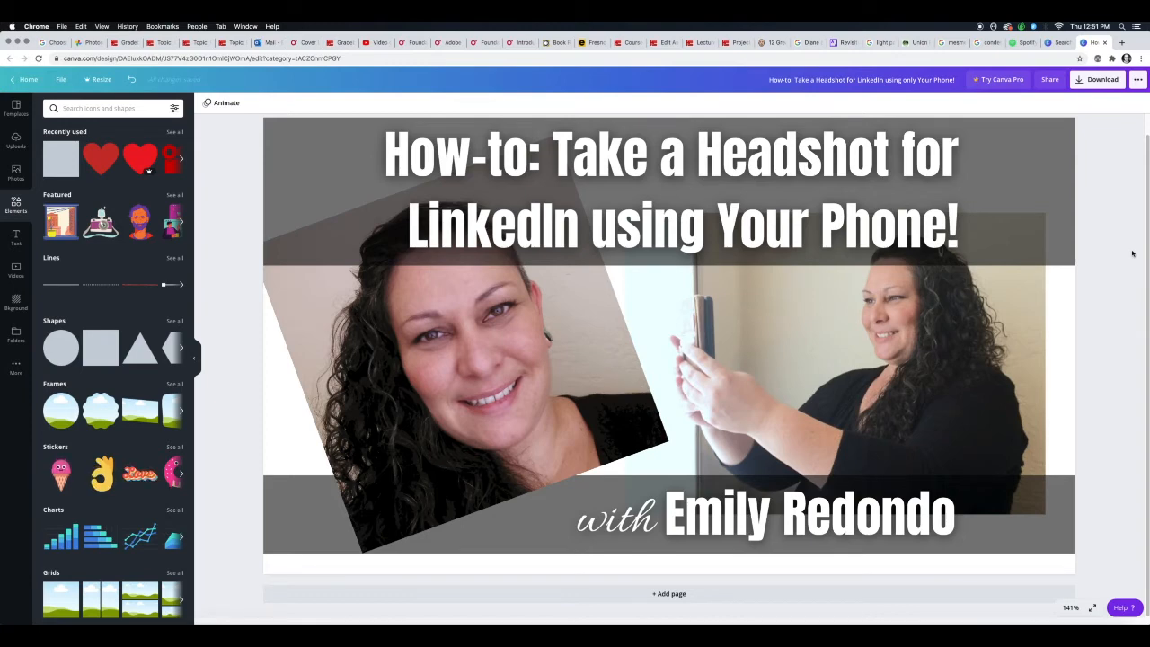
click(669, 188)
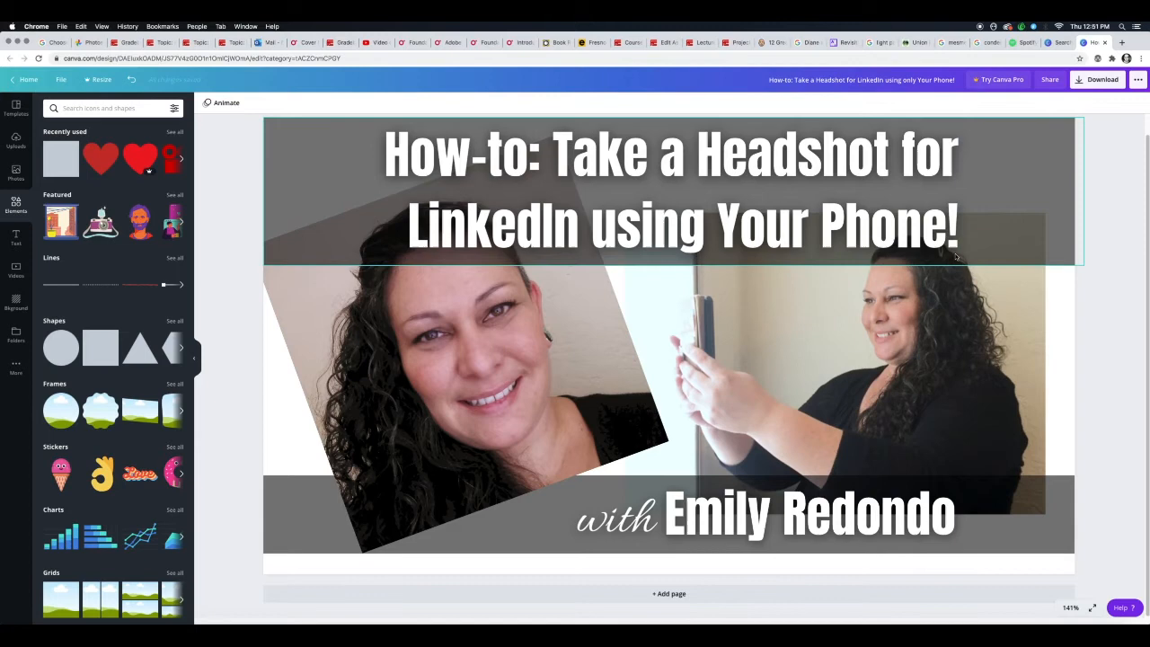
click(615, 519)
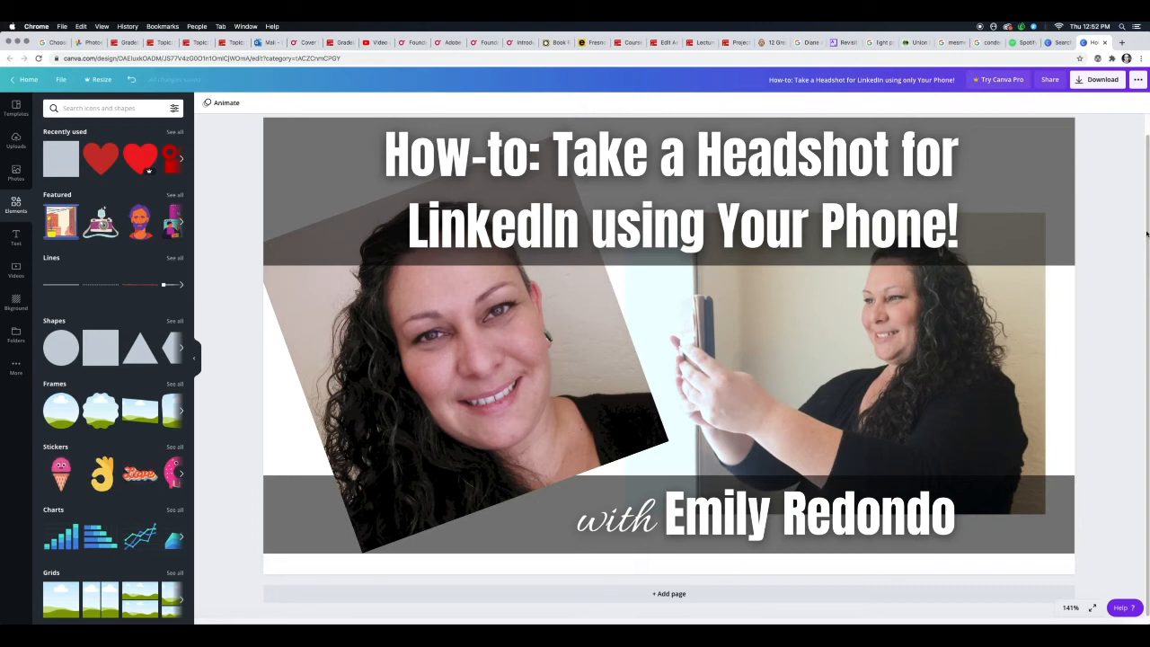
click(417, 427)
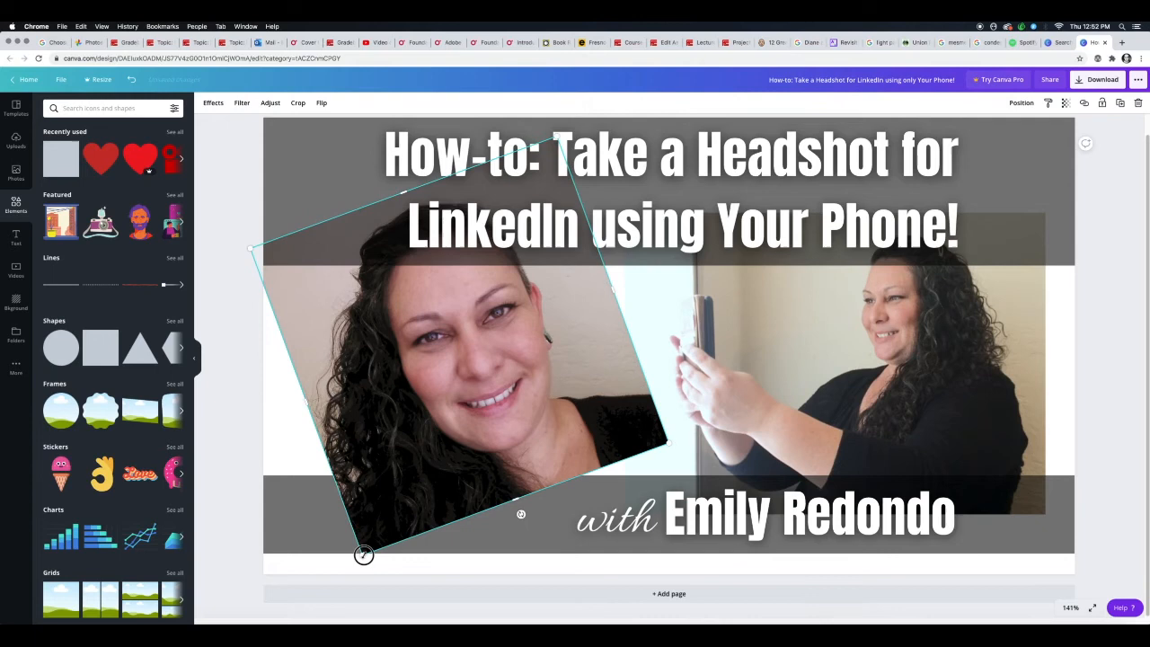
drag(363, 555, 363, 572)
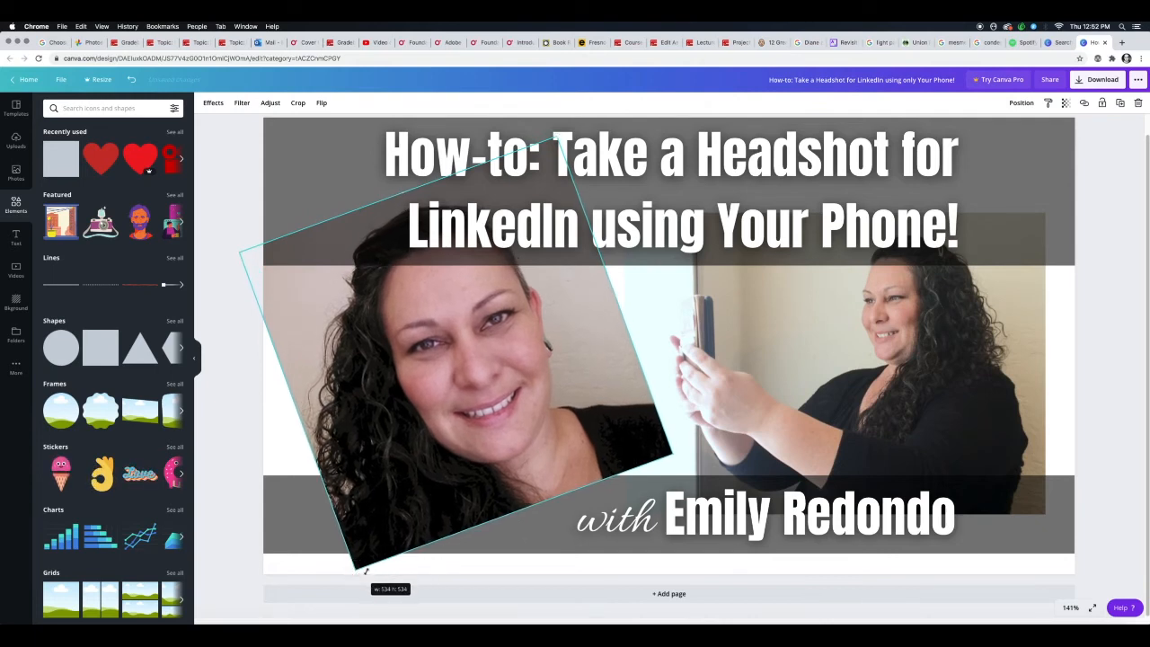
drag(367, 570, 359, 565)
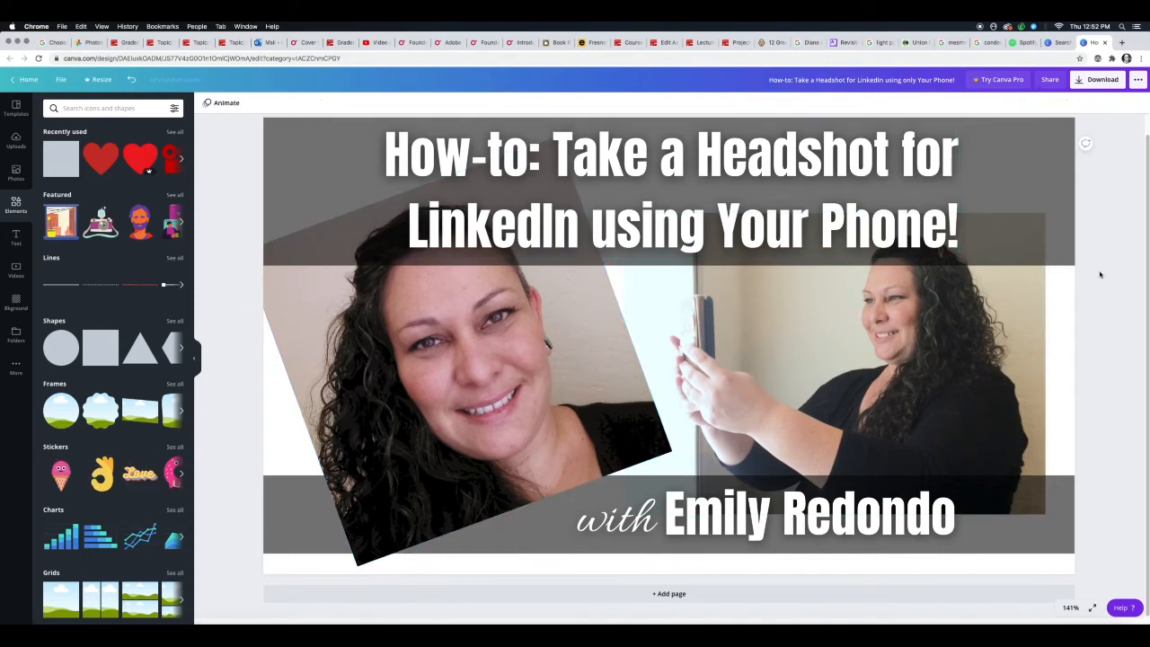
mouse_move(1093, 330)
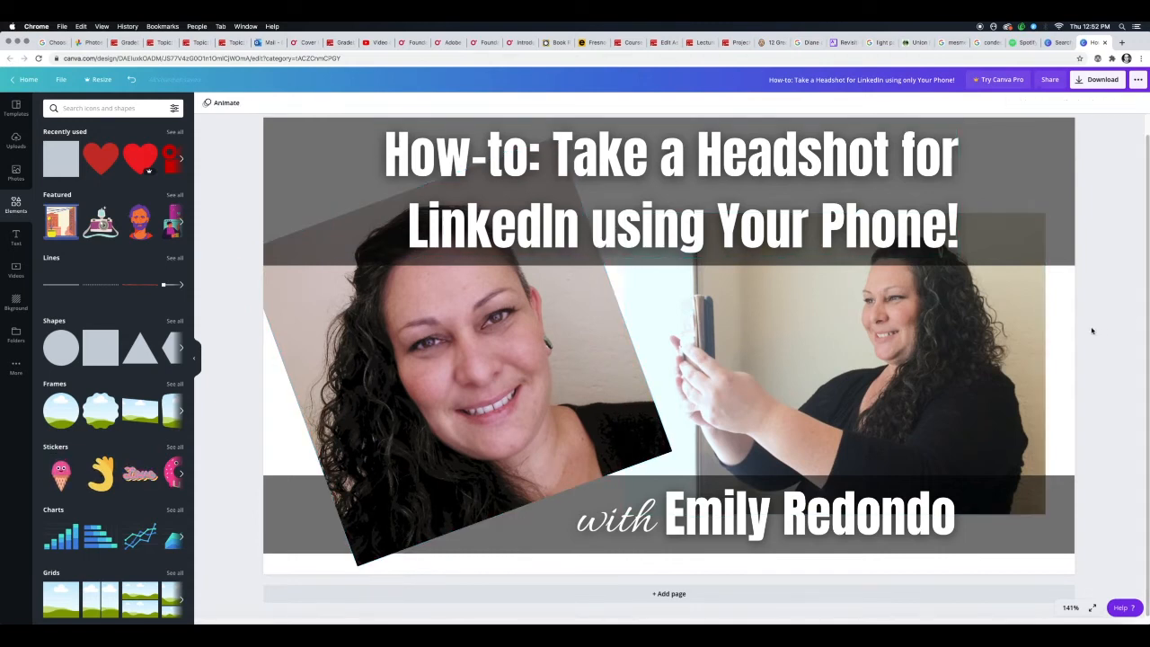
mouse_move(1123, 336)
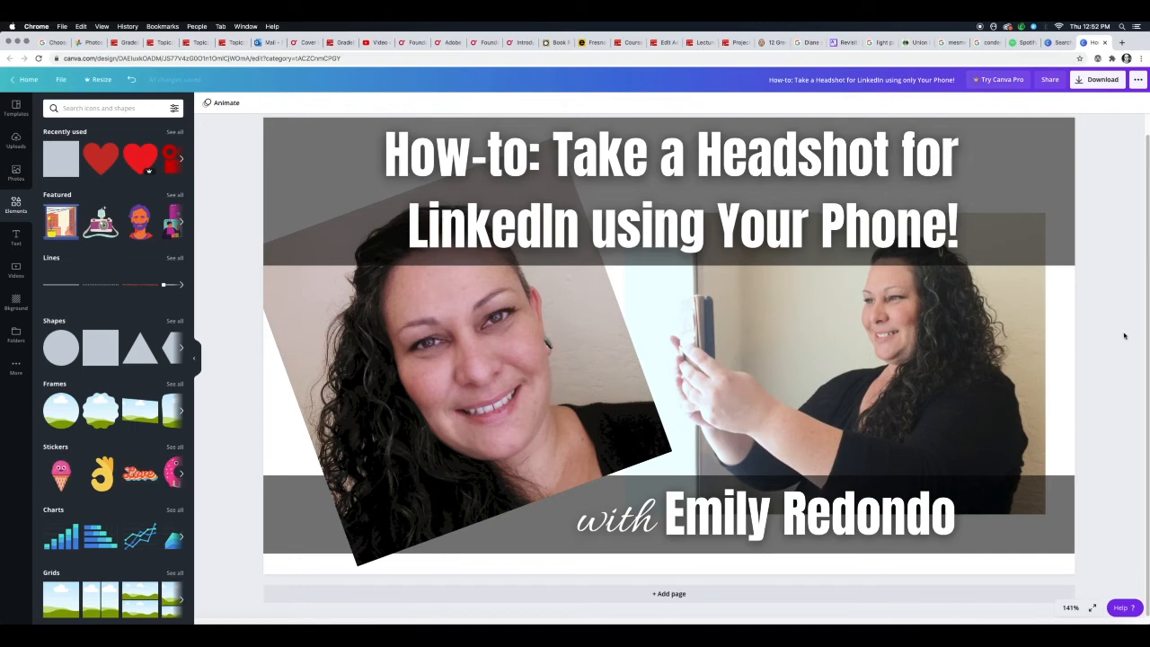
mouse_move(1078, 324)
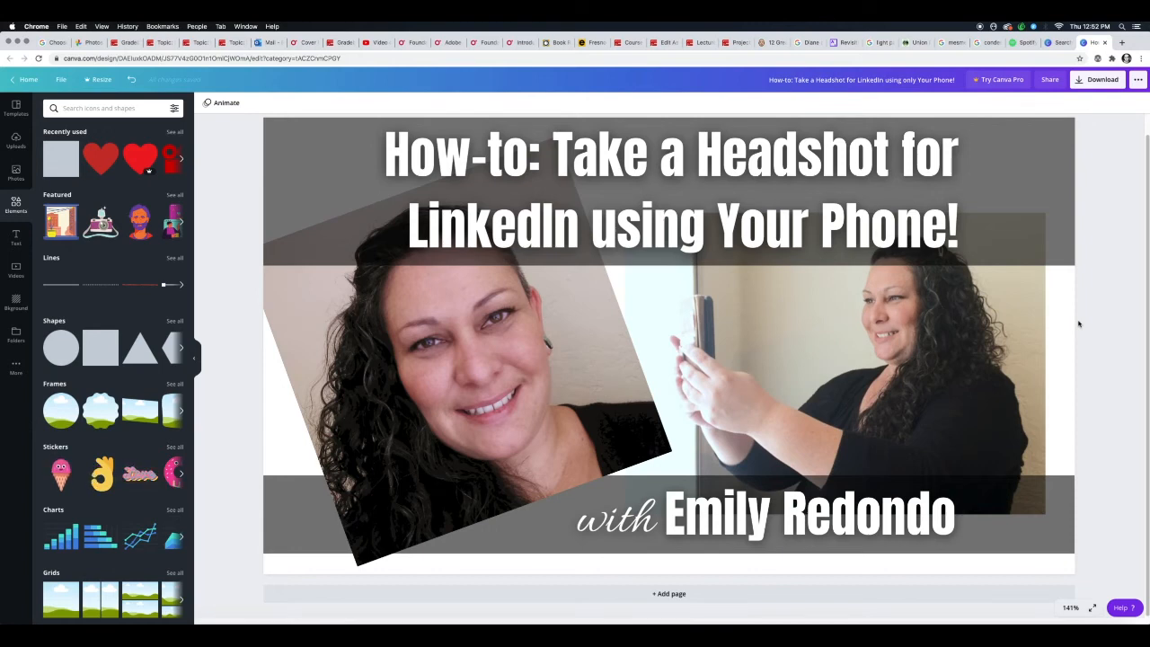
click(668, 189)
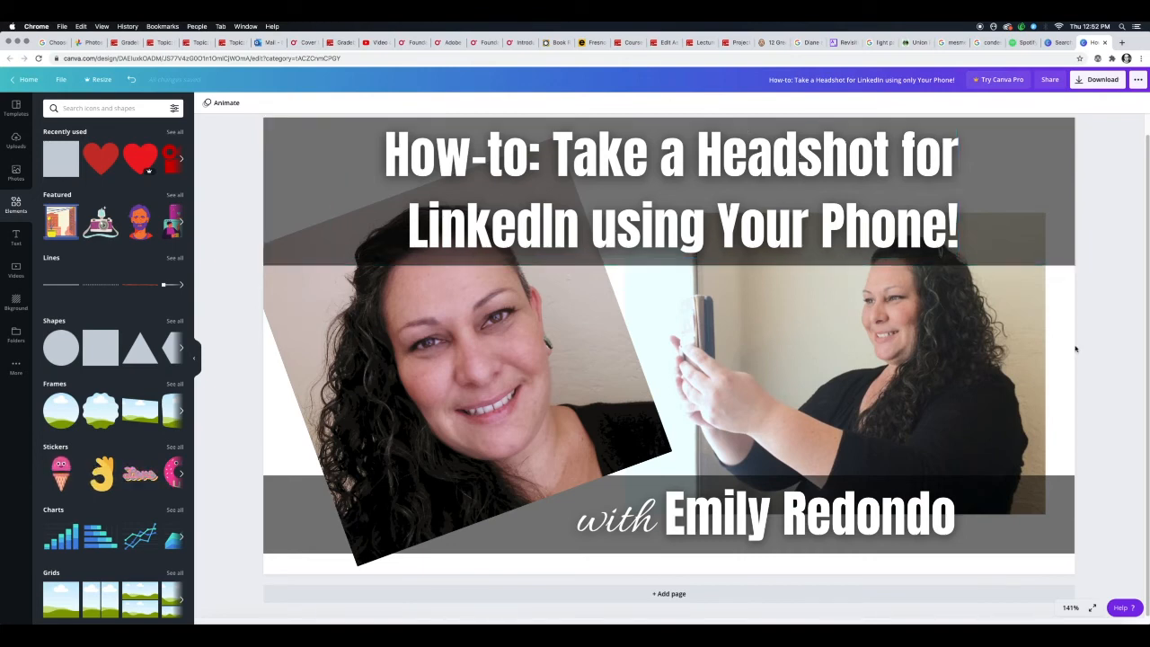
click(859, 452)
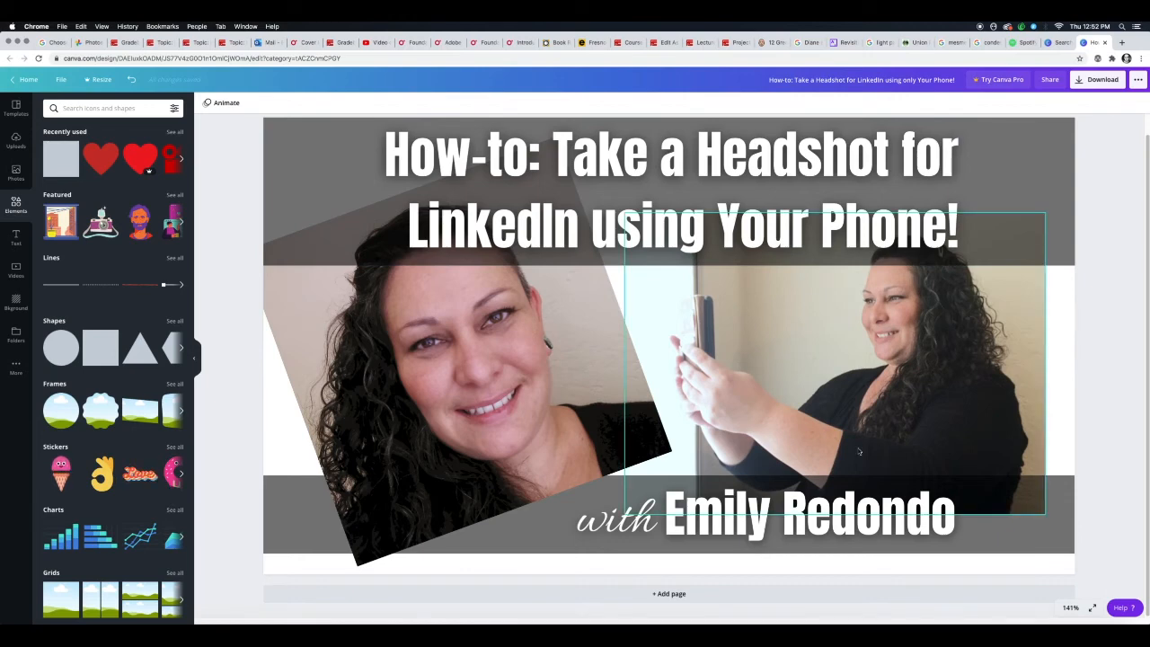
click(764, 514)
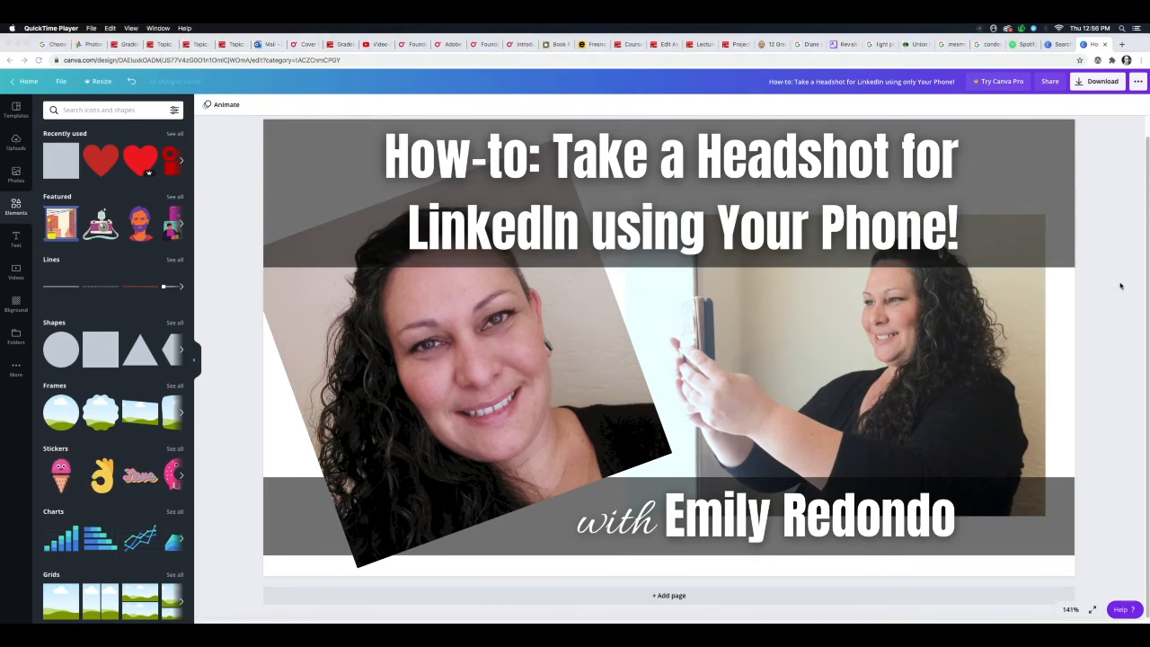
mouse_move(1031, 108)
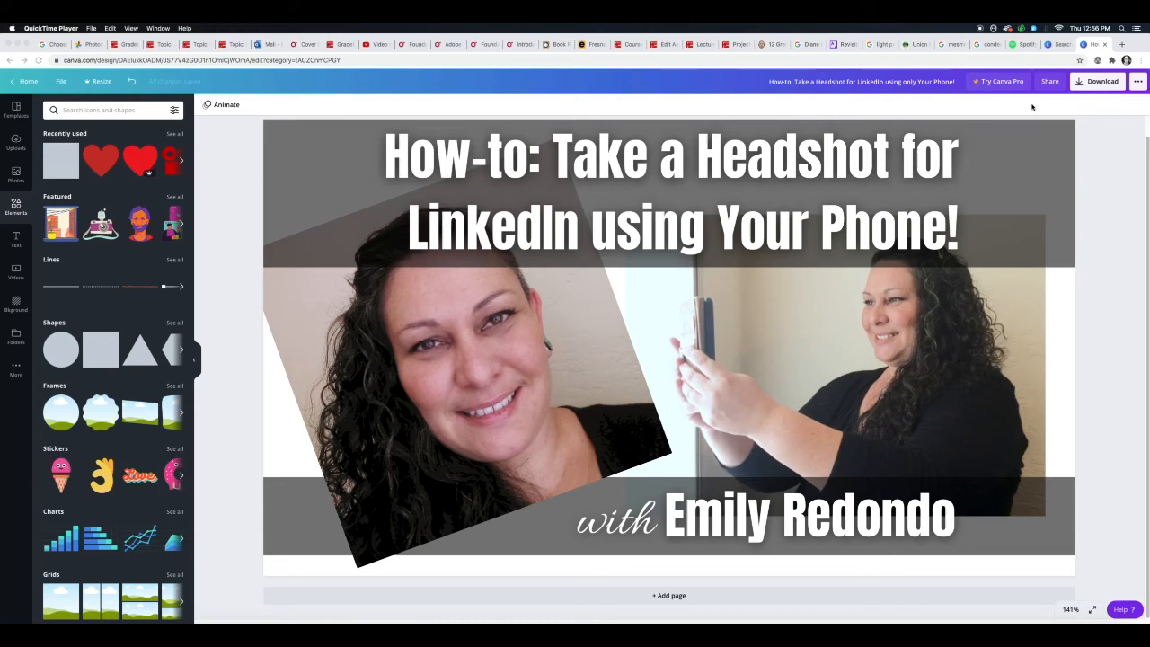
- Download the thumbnail design as a JPG file
click(668, 341)
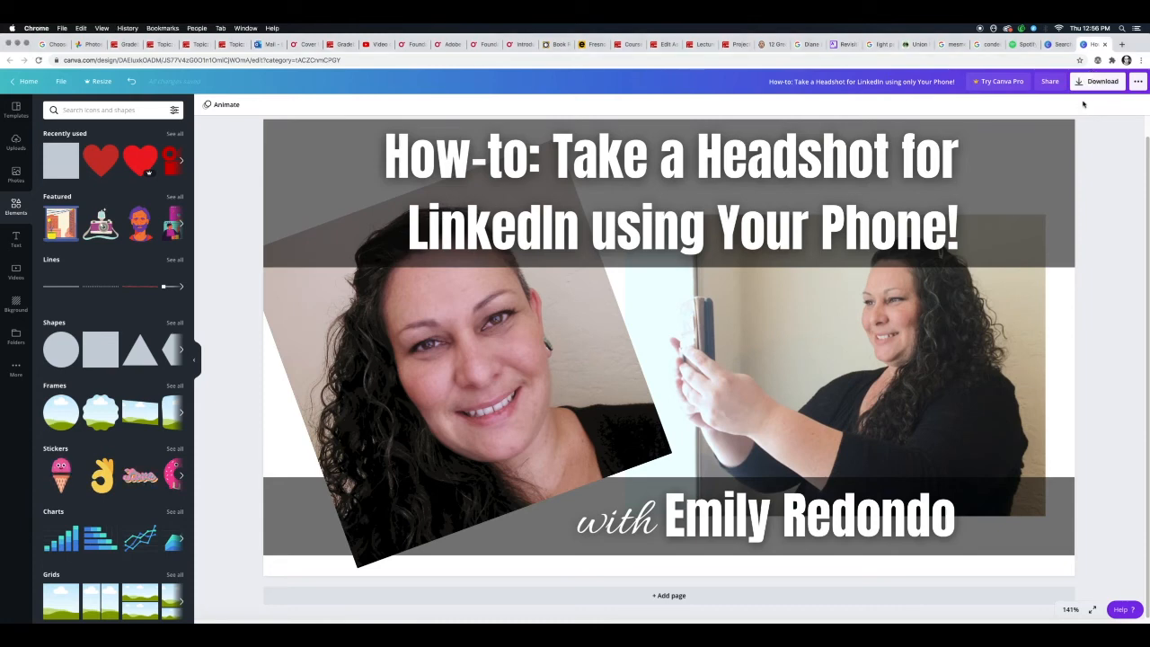
click(1103, 81)
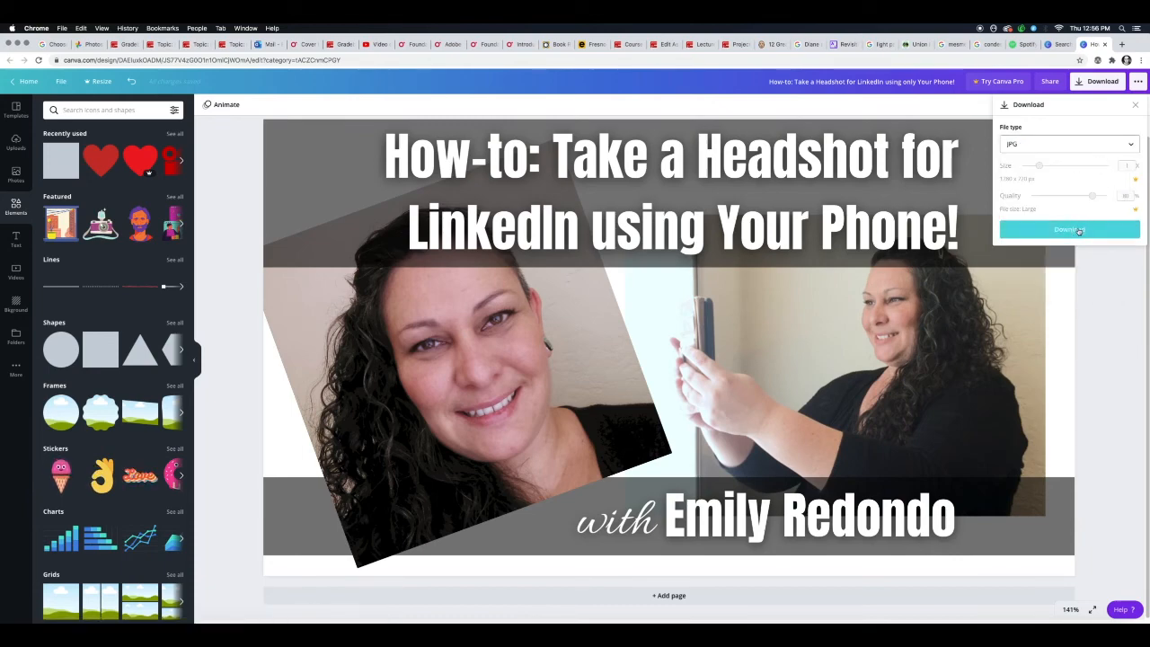
click(1068, 230)
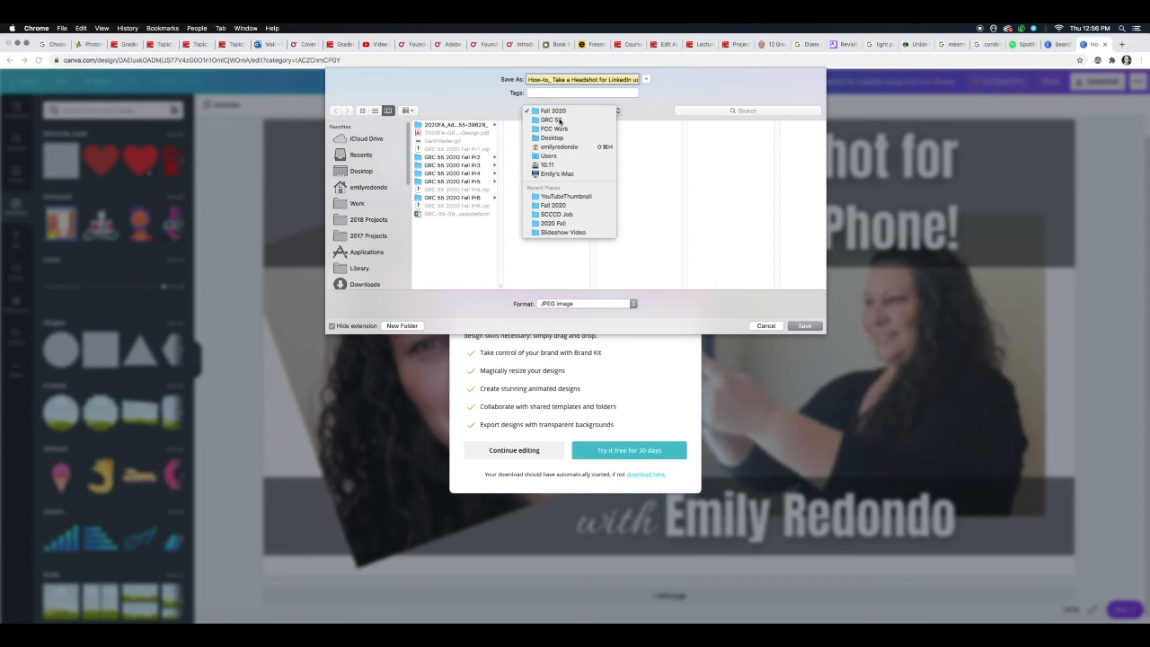
- Browse the Save dialog to the video project course folder
click(551, 119)
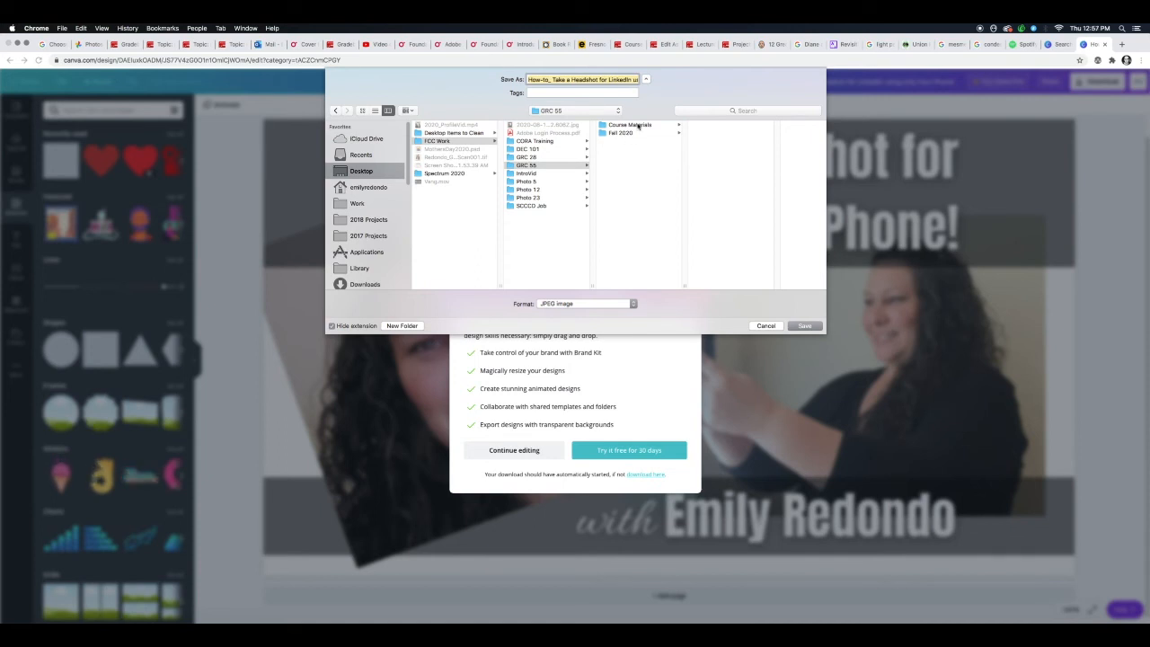
click(629, 125)
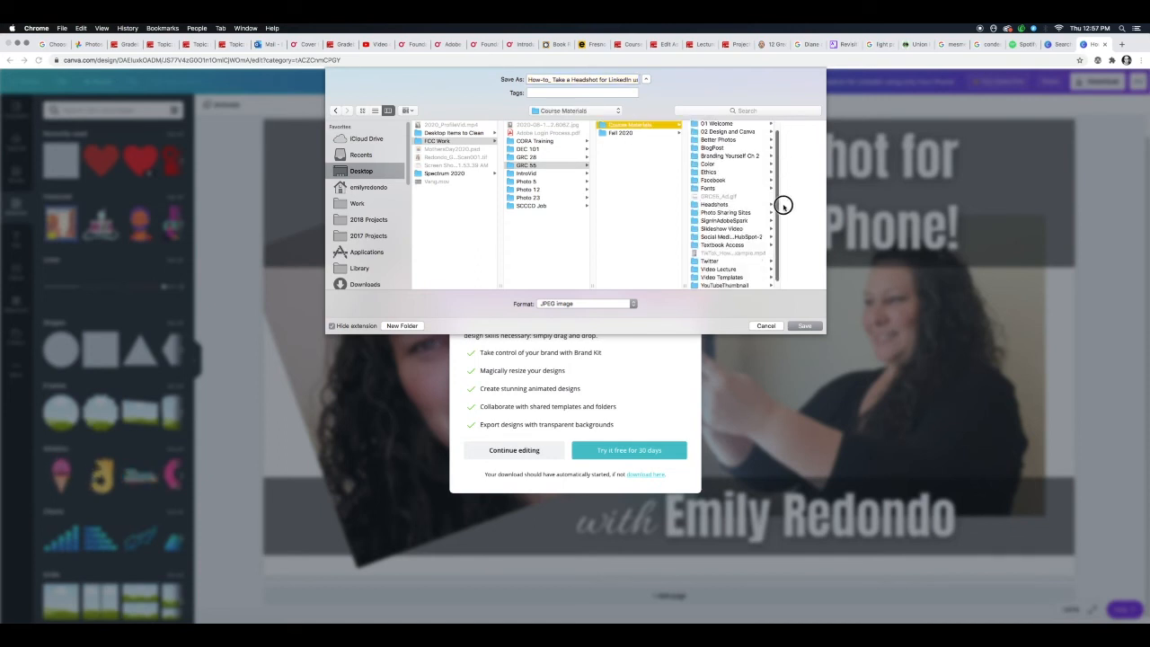
click(722, 228)
text(HeadshotForLinkedIn)
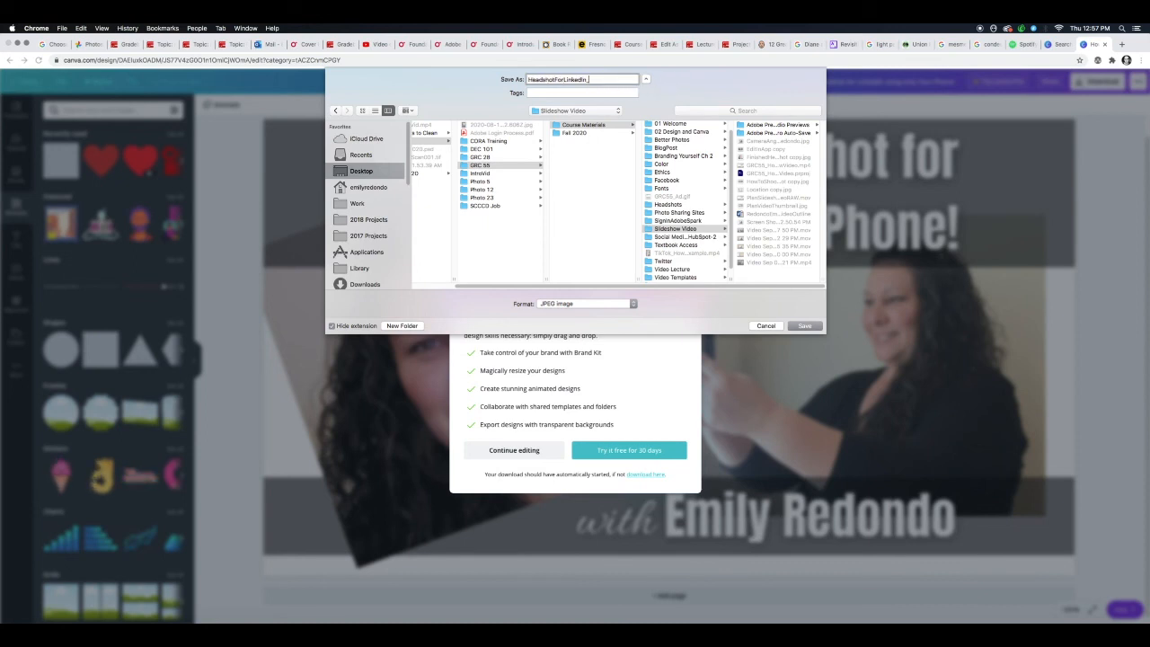
- Extend the file name with '_VideoThu', save the JPEG and continue editing
text(_VideoThumbnail)
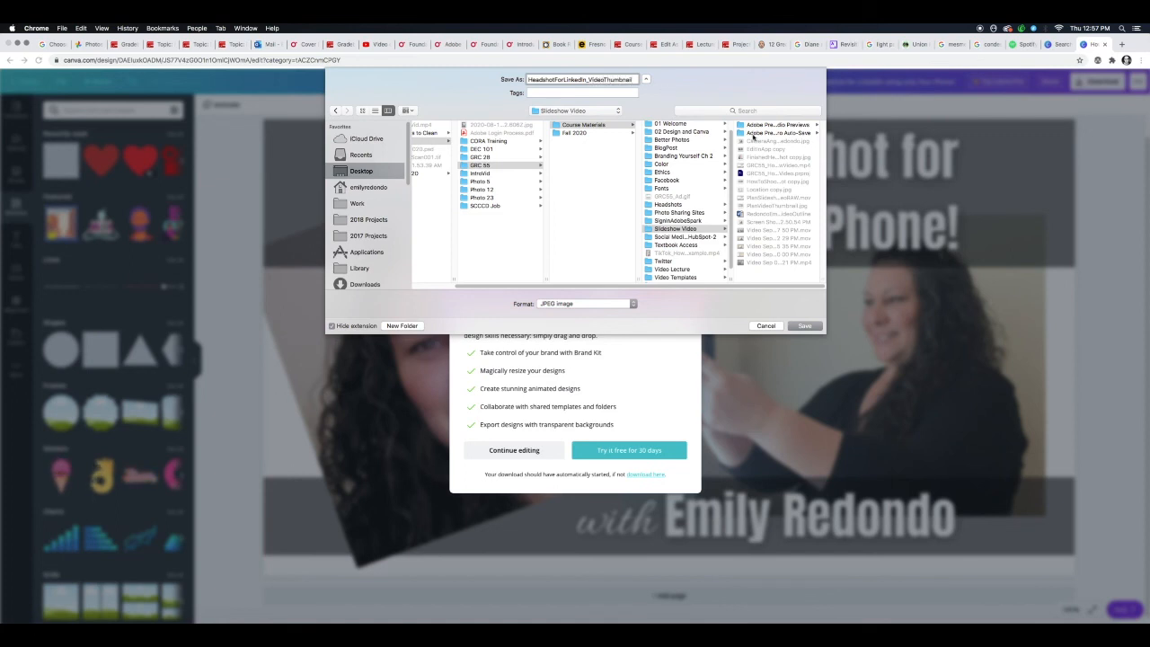
click(676, 228)
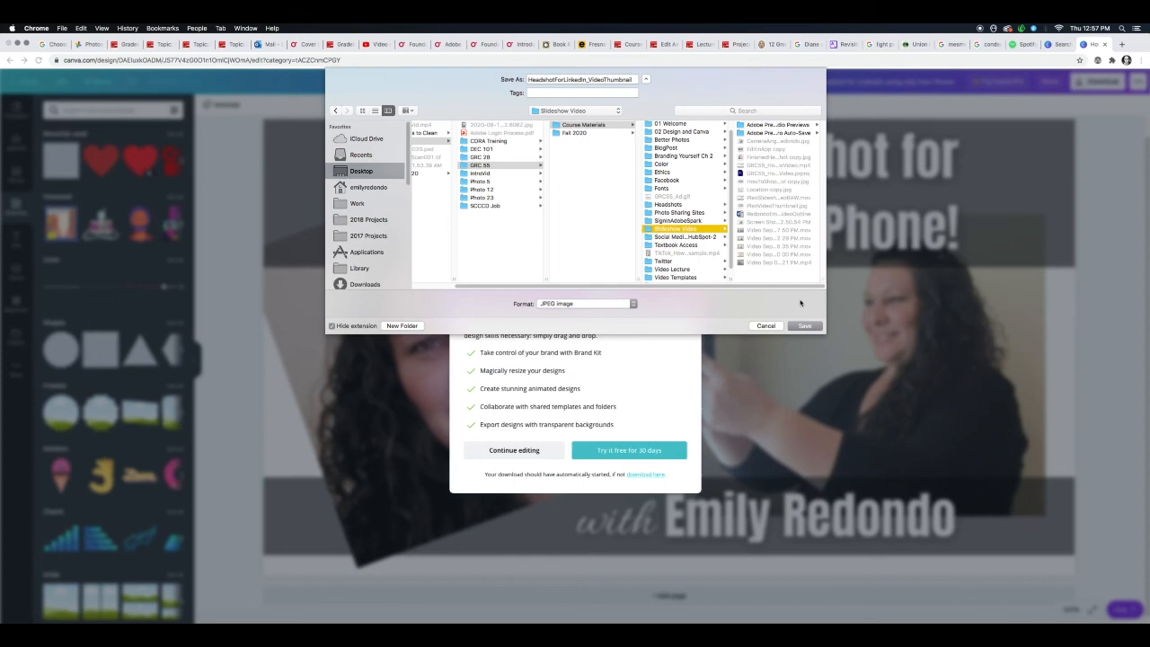
click(805, 326)
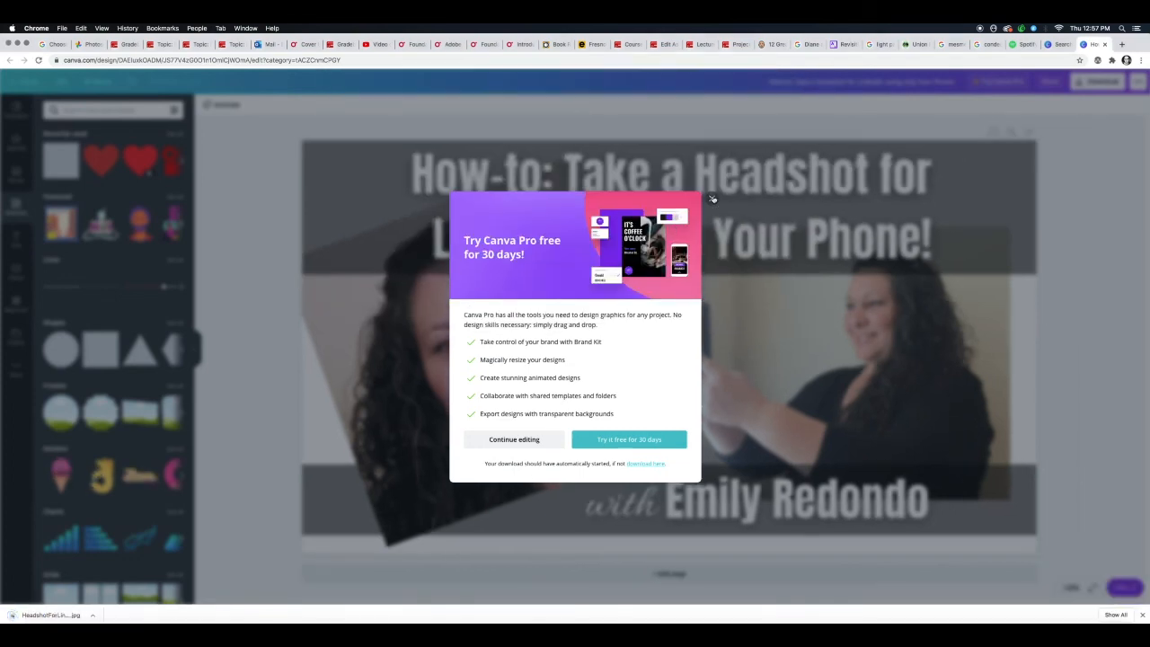
click(514, 438)
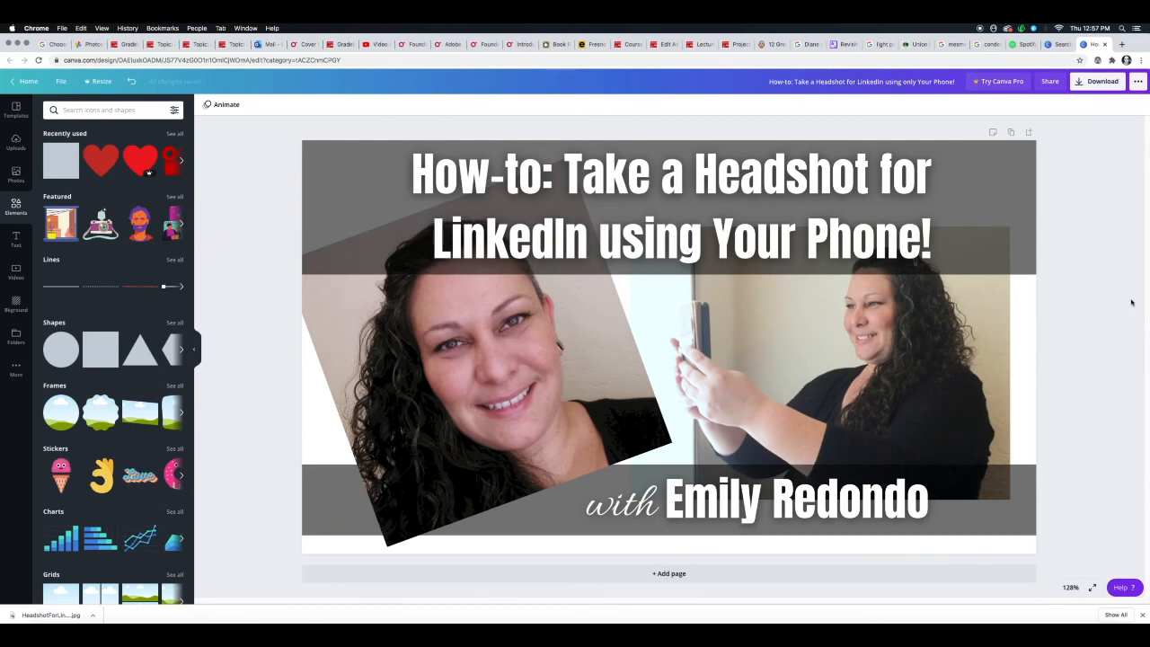